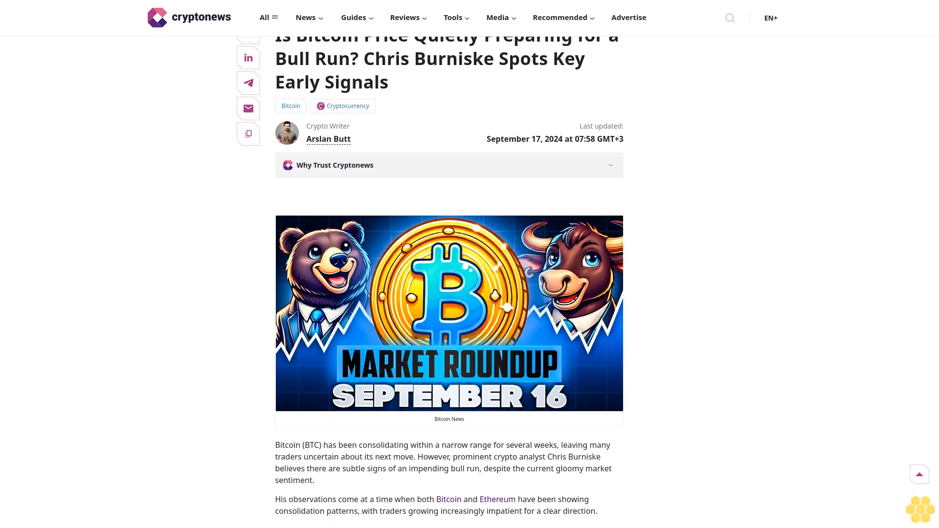
{"action": "scroll", "scroll_direction": "down", "scroll_amount": 3}
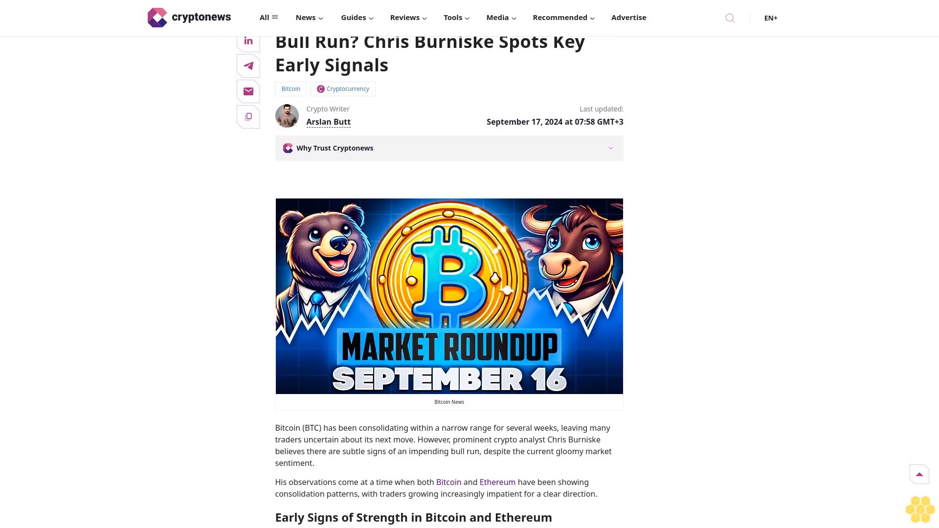
{"action": "scroll", "scroll_direction": "down", "scroll_amount": 3}
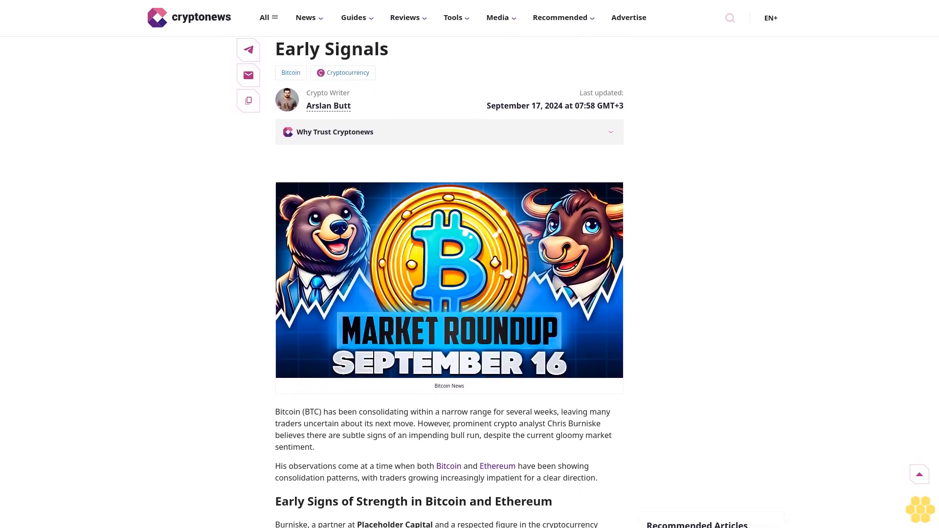
{"action": "scroll", "scroll_direction": "down", "scroll_amount": 3}
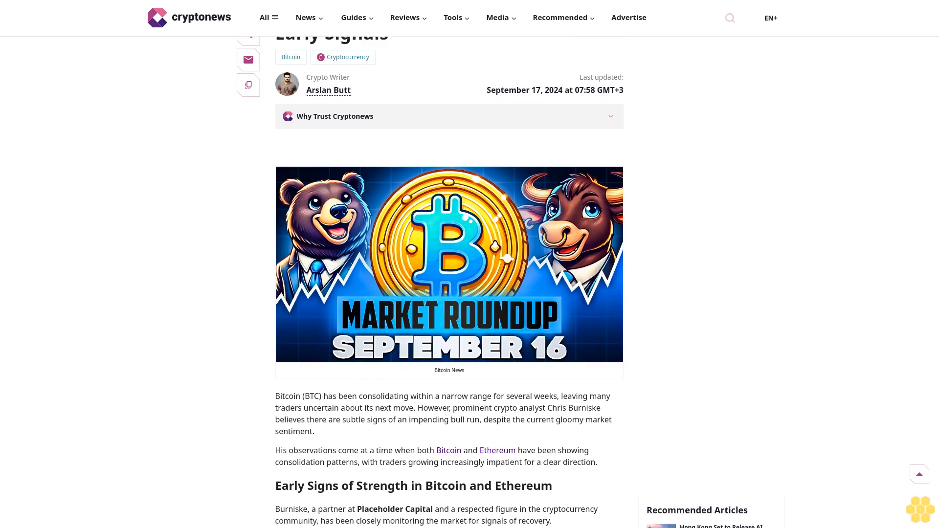
{"action": "scroll", "scroll_direction": "down", "scroll_amount": 3}
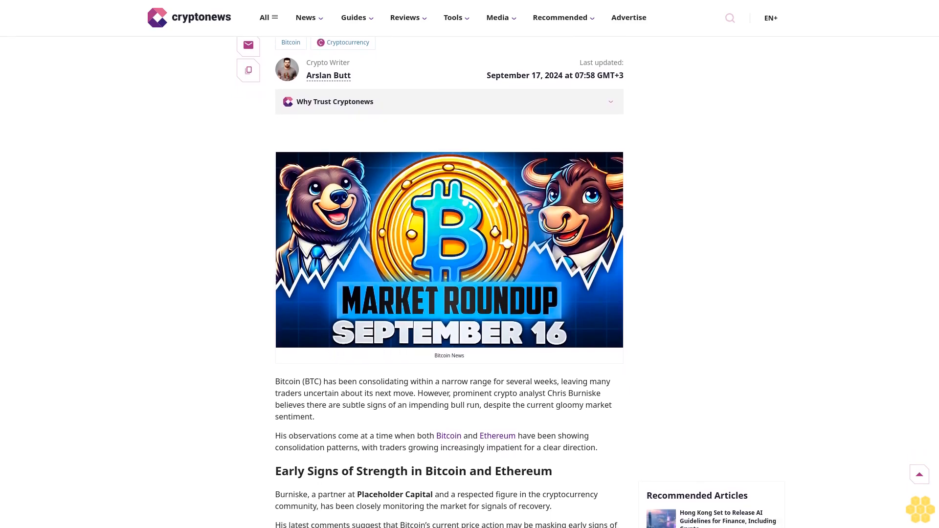
{"action": "scroll", "scroll_direction": "down", "scroll_amount": 3}
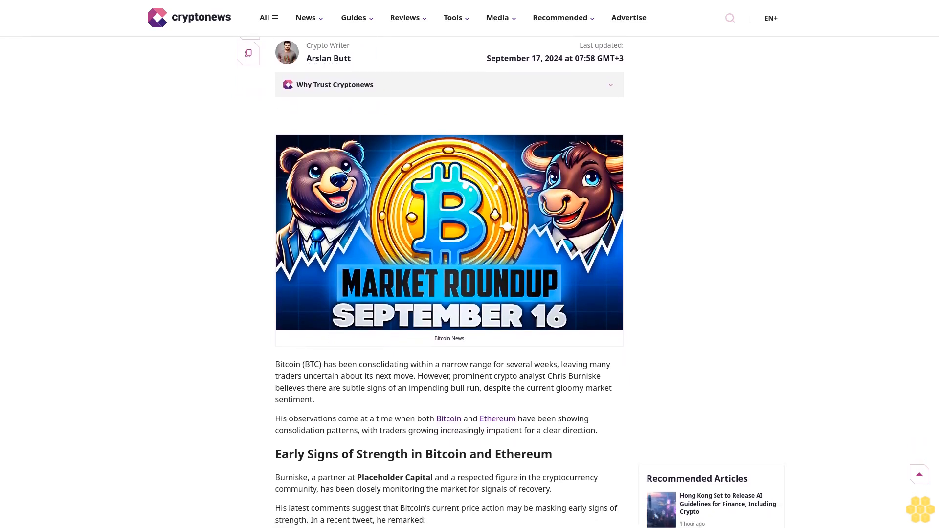
{"action": "scroll", "scroll_direction": "down", "scroll_amount": 3}
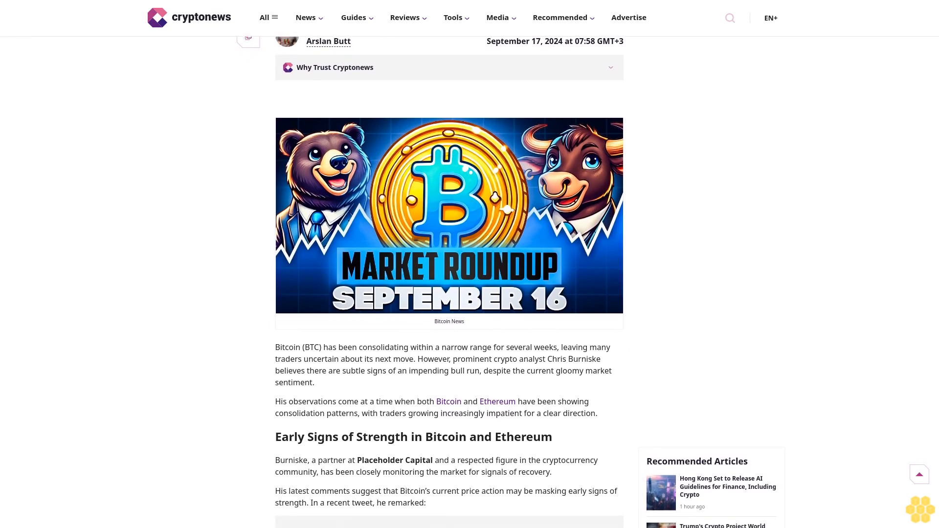
{"action": "scroll", "scroll_direction": "down", "scroll_amount": 3}
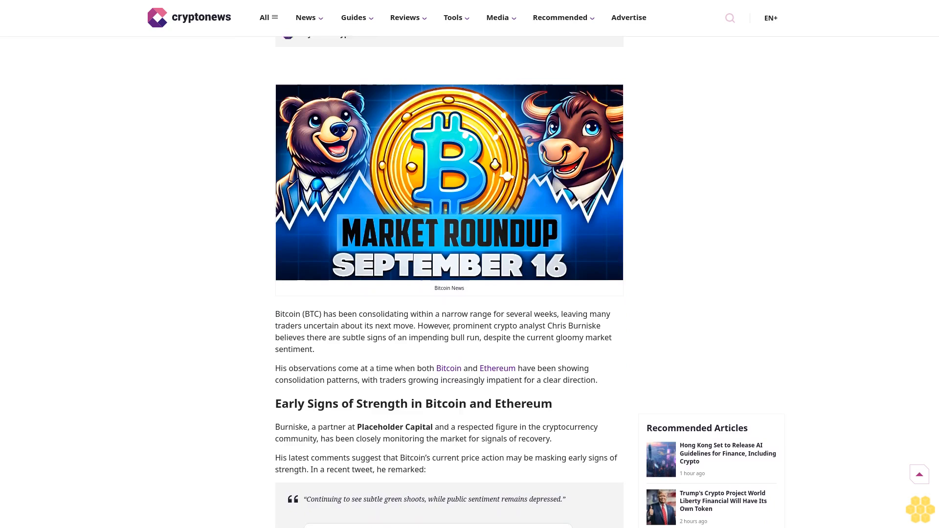
{"action": "scroll", "scroll_direction": "down", "scroll_amount": 3}
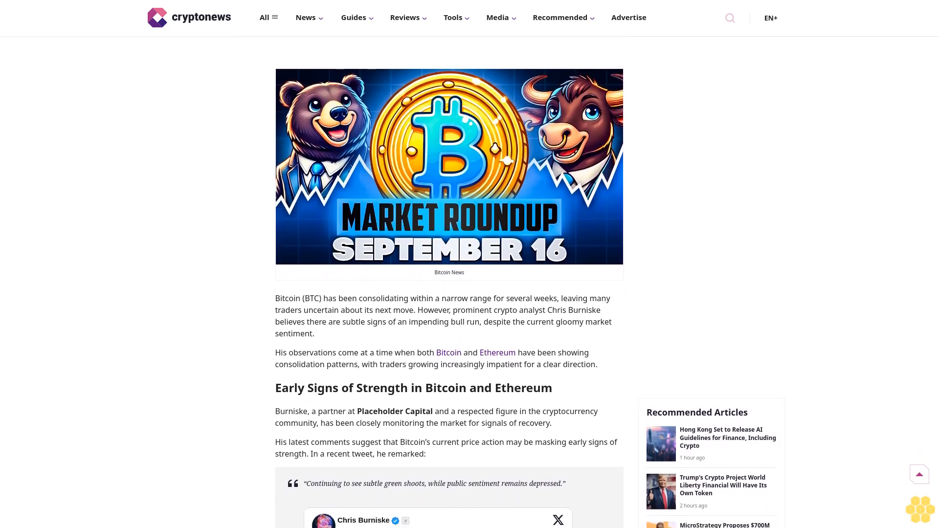
{"action": "scroll", "scroll_direction": "down", "scroll_amount": 3}
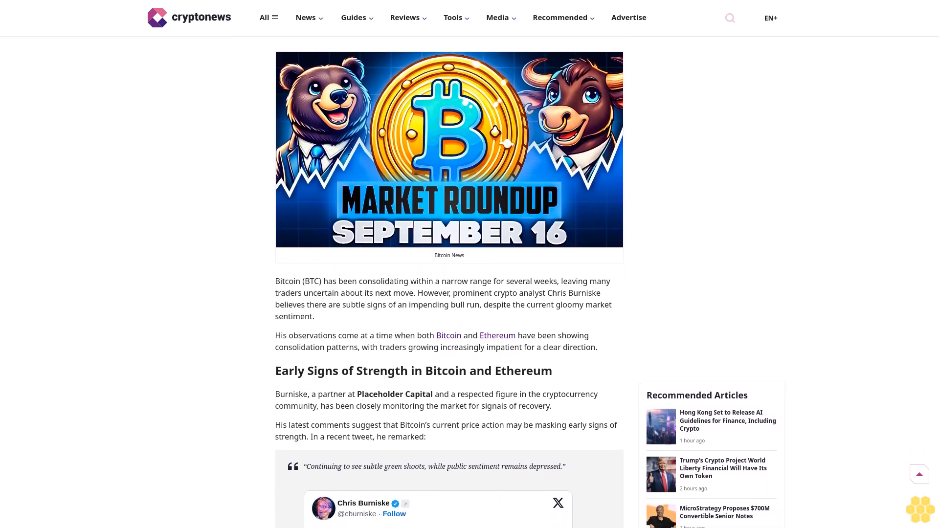
{"action": "scroll", "scroll_direction": "down", "scroll_amount": 3}
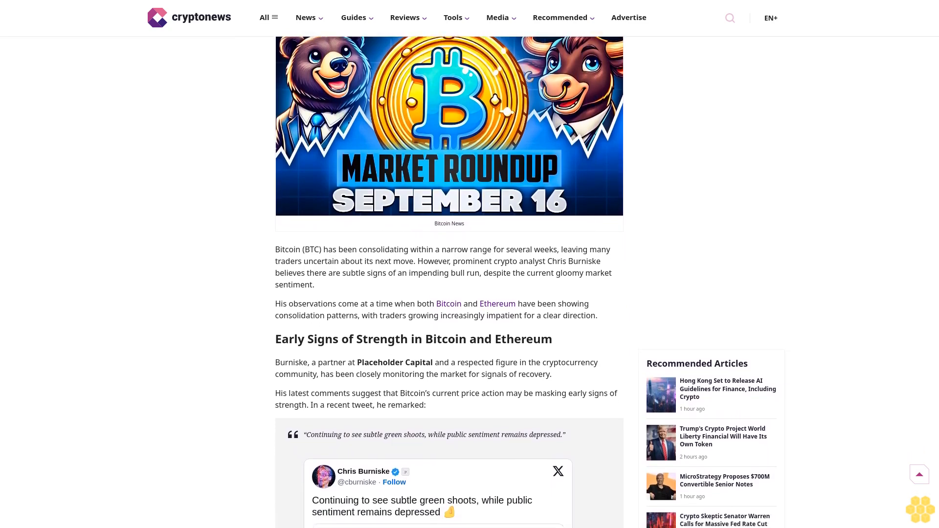
{"action": "scroll", "scroll_direction": "down", "scroll_amount": 3}
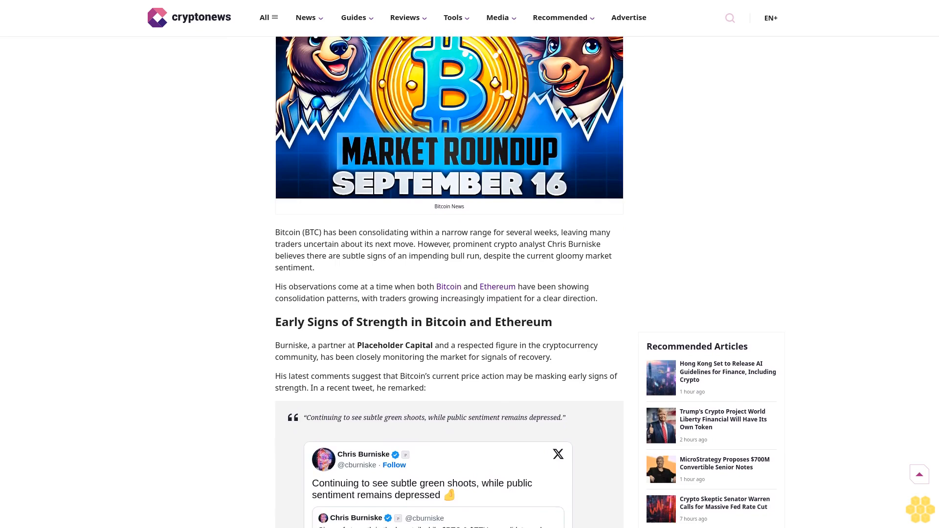
{"action": "scroll", "scroll_direction": "down", "scroll_amount": 3}
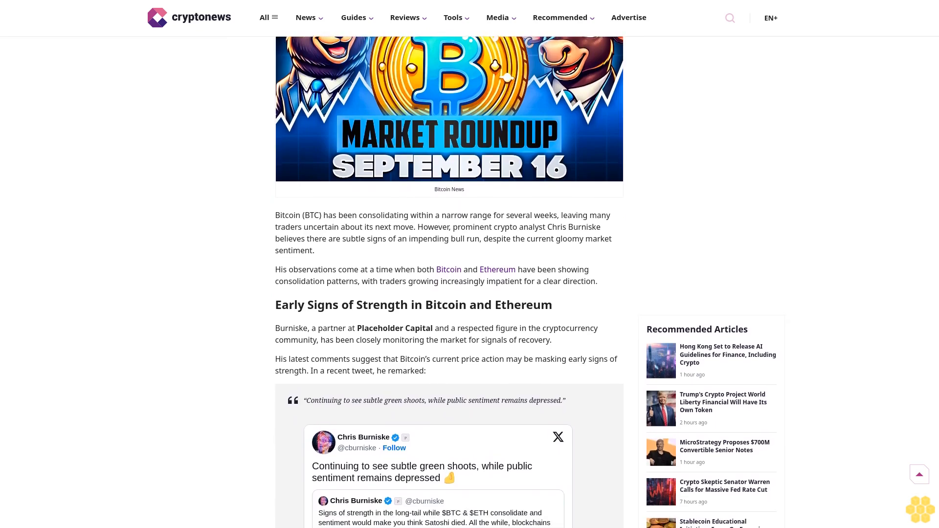
{"action": "scroll", "scroll_direction": "down", "scroll_amount": 3}
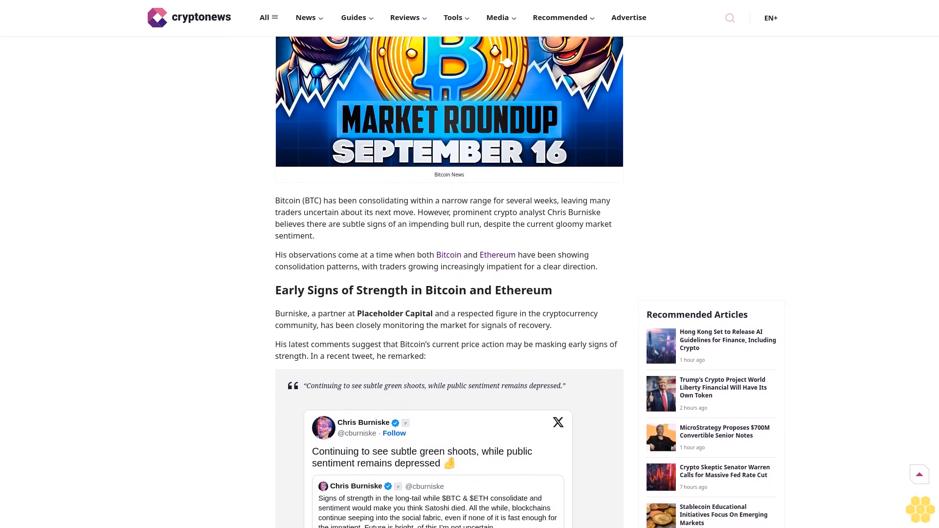
{"action": "scroll", "scroll_direction": "down", "scroll_amount": 3}
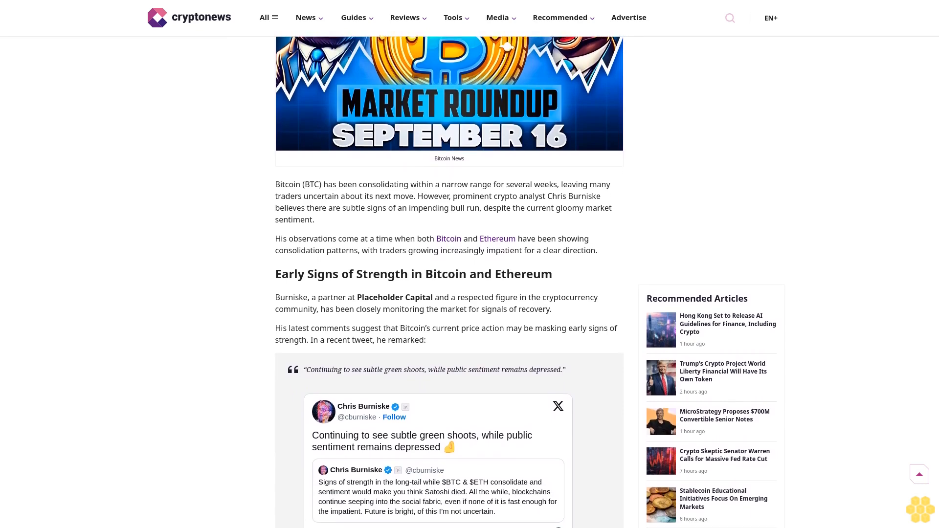
{"action": "scroll", "scroll_direction": "down", "scroll_amount": 3}
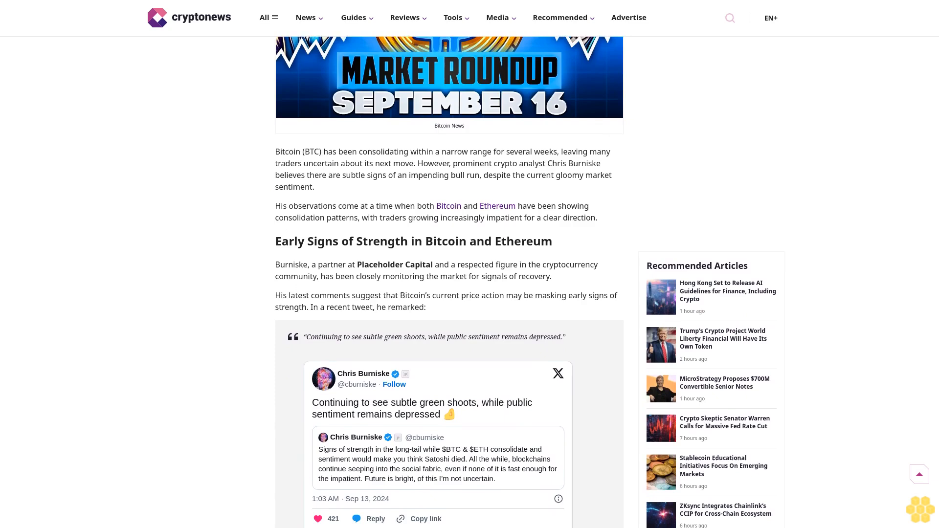
{"action": "scroll", "scroll_direction": "down", "scroll_amount": 3}
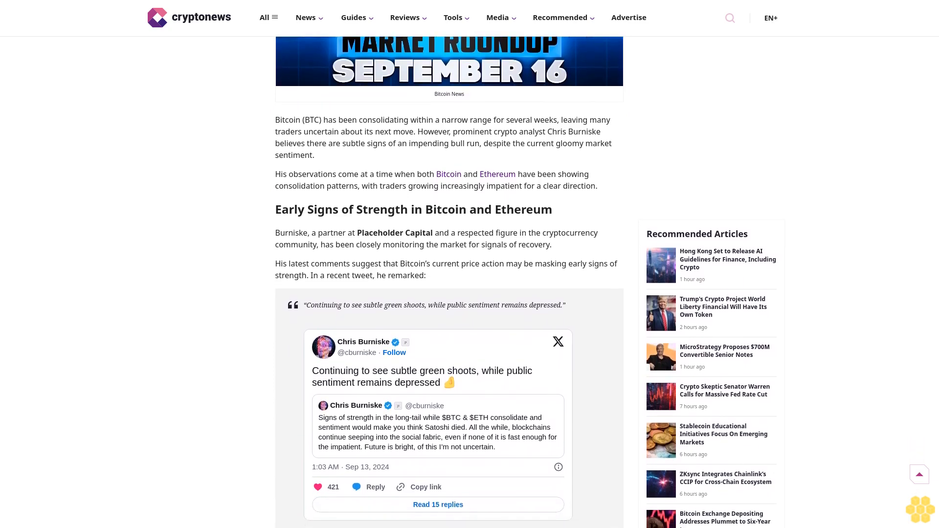
{"action": "scroll", "scroll_direction": "down", "scroll_amount": 3}
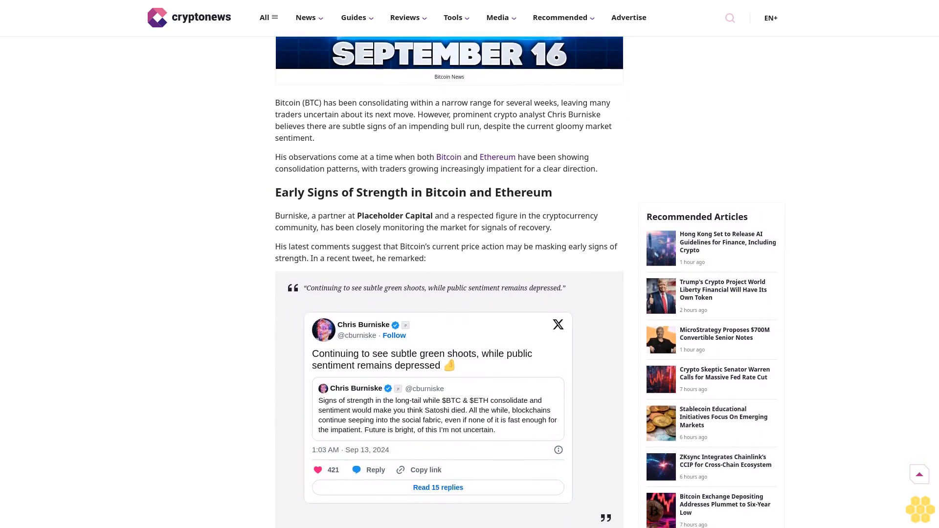
{"action": "scroll", "scroll_direction": "down", "scroll_amount": 3}
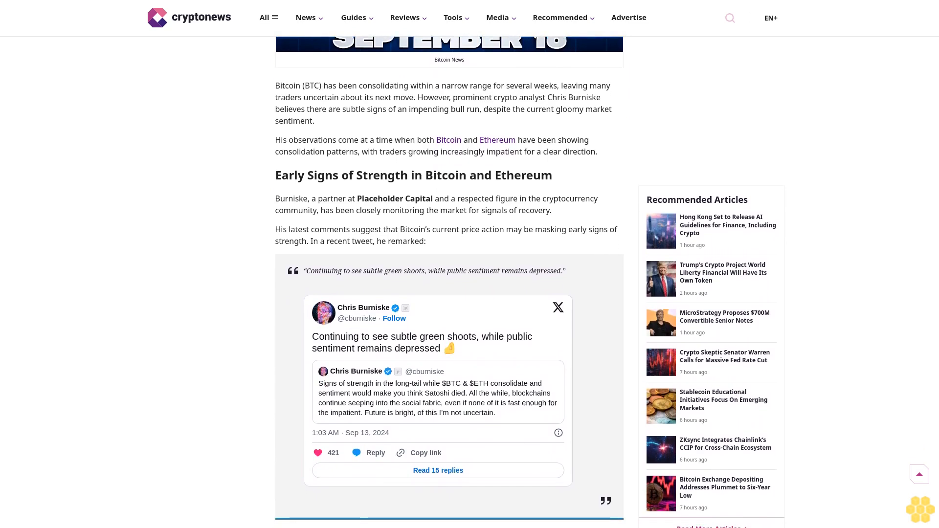
{"action": "scroll", "scroll_direction": "down", "scroll_amount": 3}
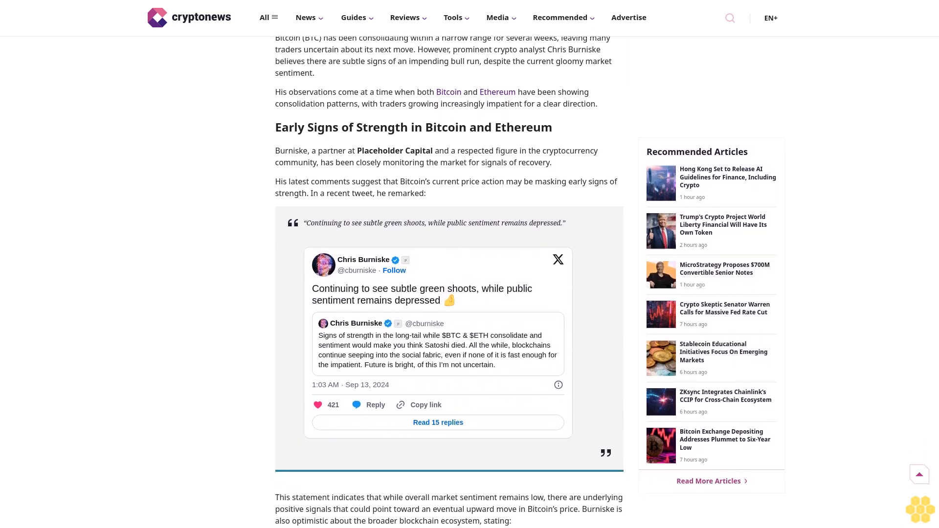
{"action": "scroll", "scroll_direction": "down", "scroll_amount": 3}
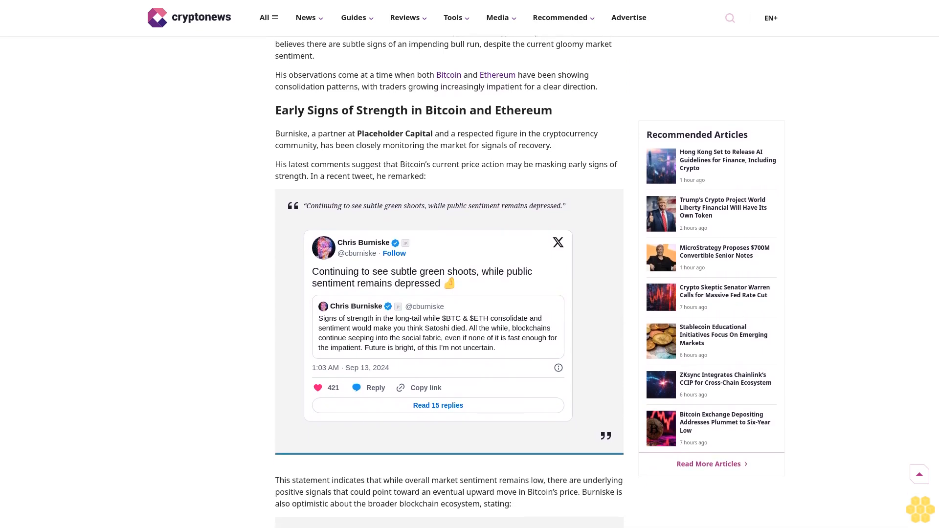
{"action": "scroll", "scroll_direction": "down", "scroll_amount": 3}
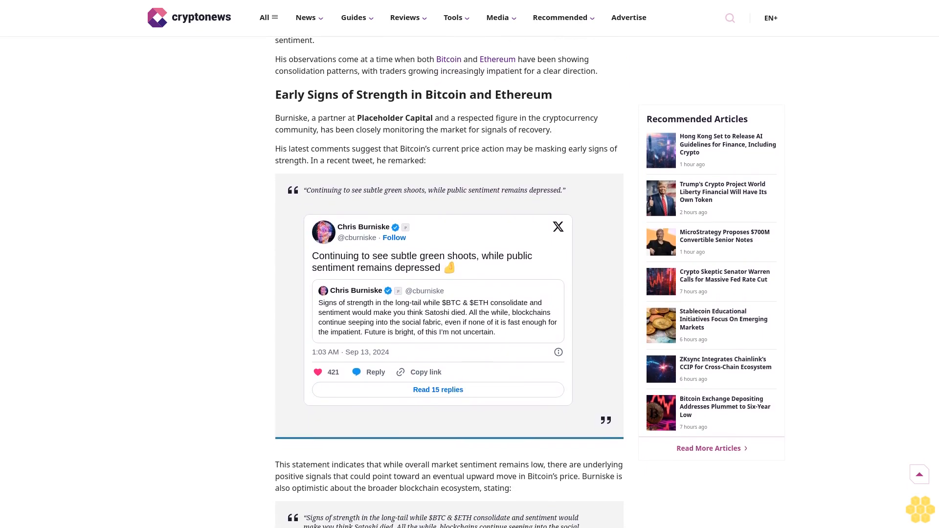
{"action": "scroll", "scroll_direction": "down", "scroll_amount": 3}
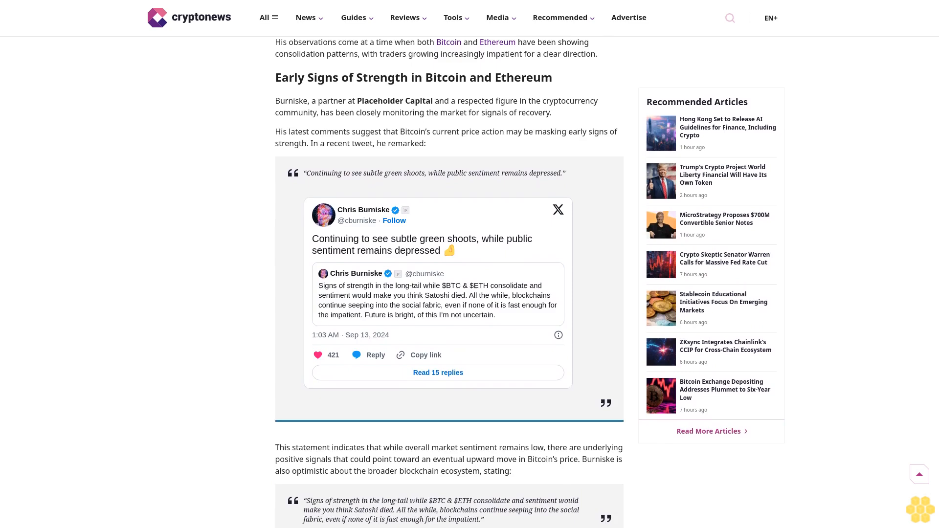
{"action": "scroll", "scroll_direction": "down", "scroll_amount": 3}
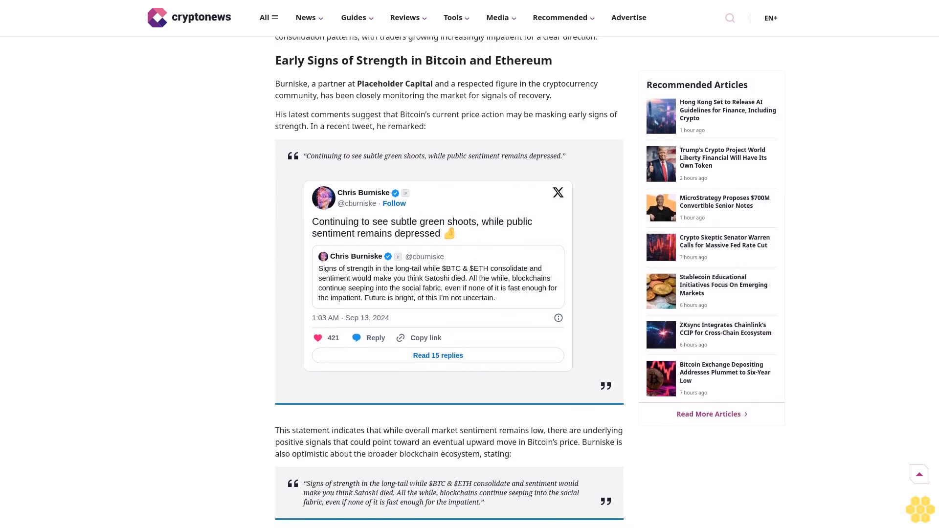
{"action": "scroll", "scroll_direction": "down", "scroll_amount": 3}
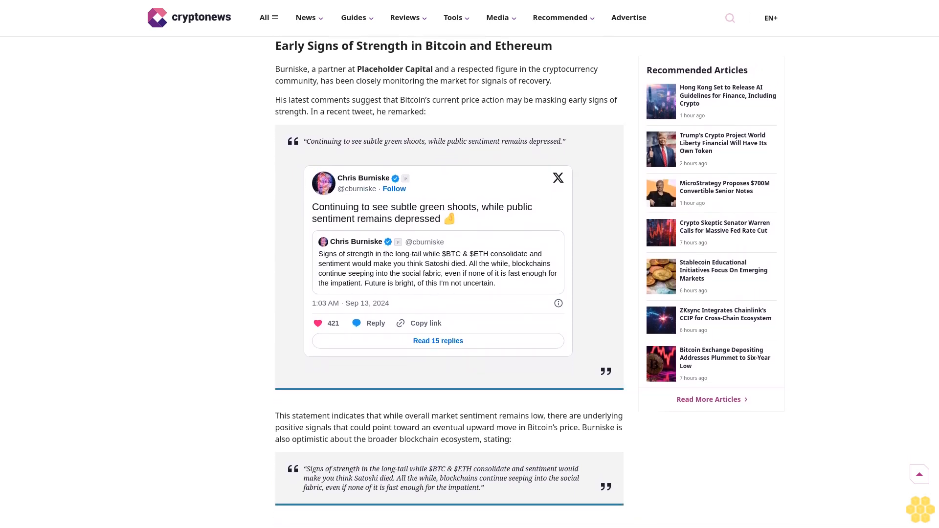
{"action": "scroll", "scroll_direction": "down", "scroll_amount": 3}
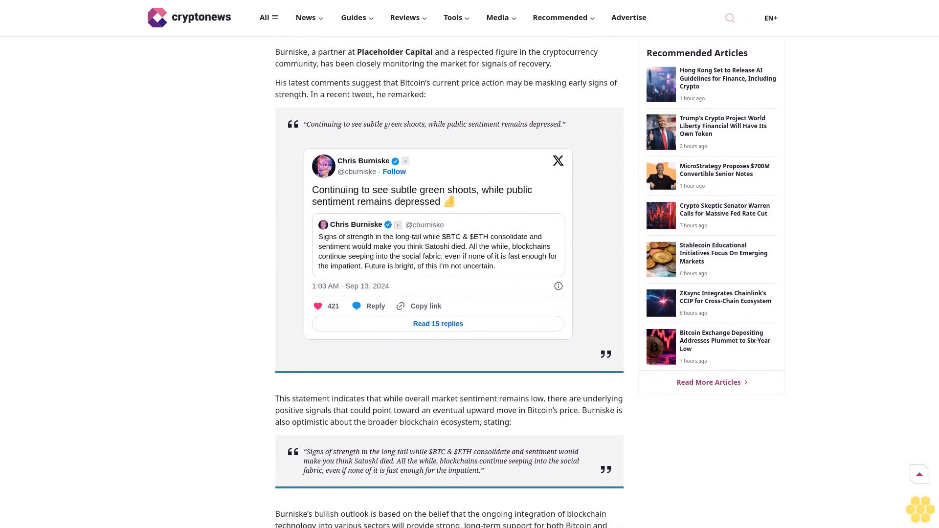
{"action": "scroll", "scroll_direction": "down", "scroll_amount": 3}
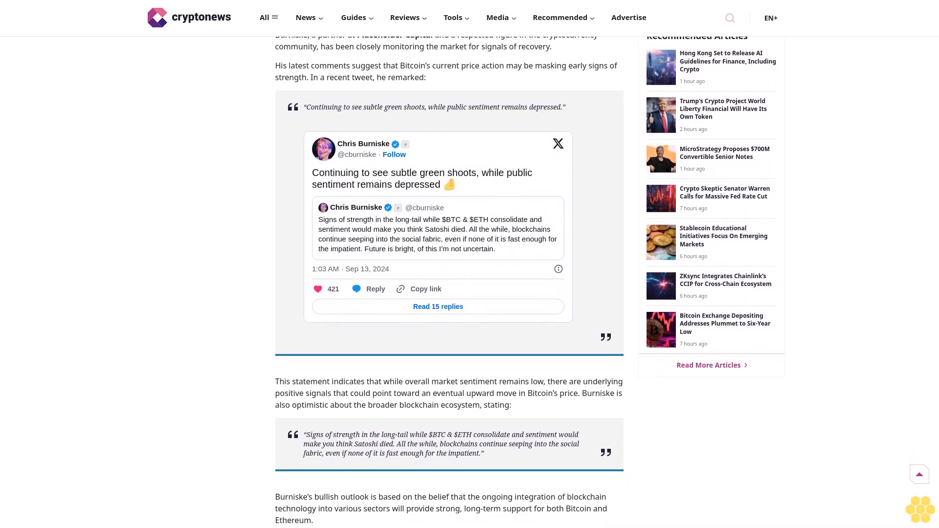
{"action": "scroll", "scroll_direction": "down", "scroll_amount": 3}
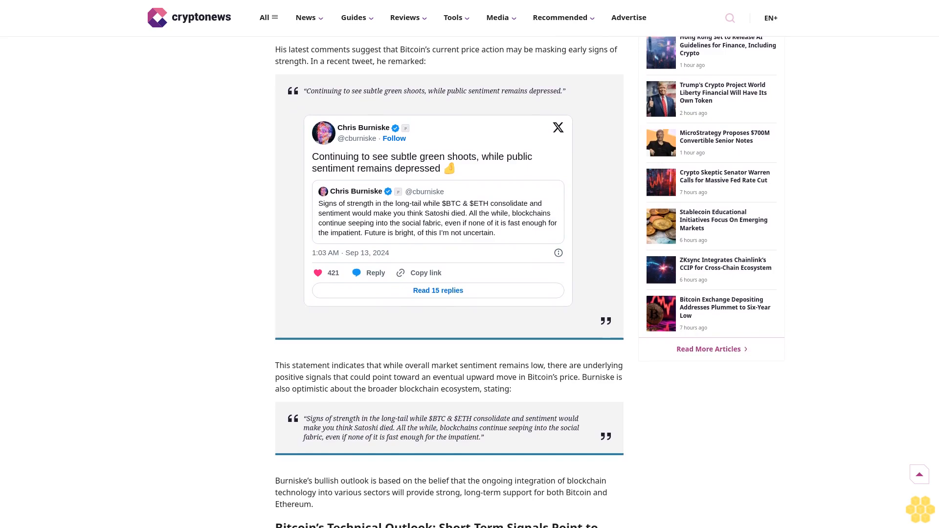
{"action": "scroll", "scroll_direction": "down", "scroll_amount": 3}
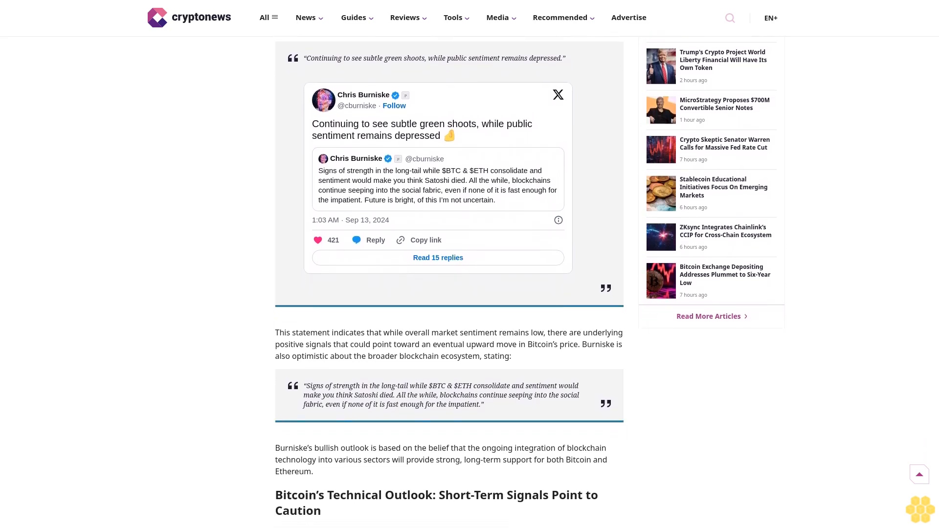
{"action": "scroll", "scroll_direction": "down", "scroll_amount": 3}
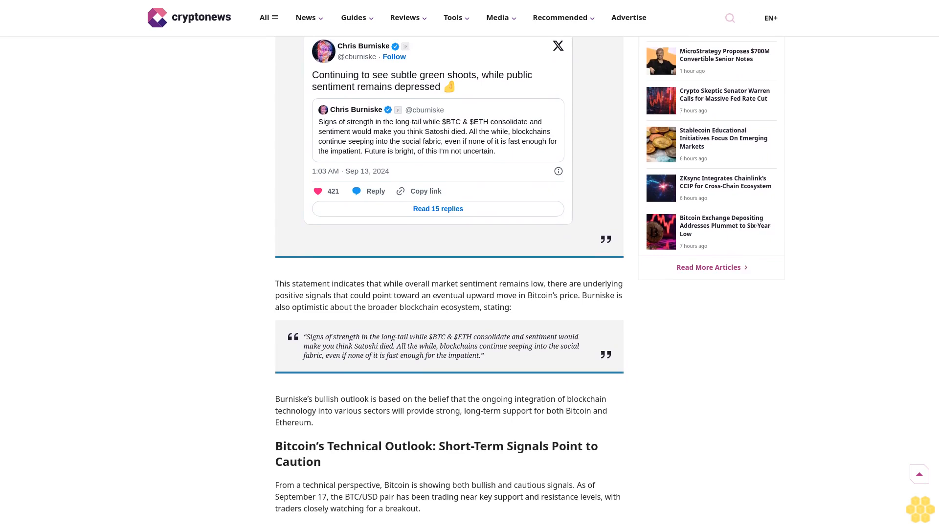
{"action": "scroll", "scroll_direction": "down", "scroll_amount": 3}
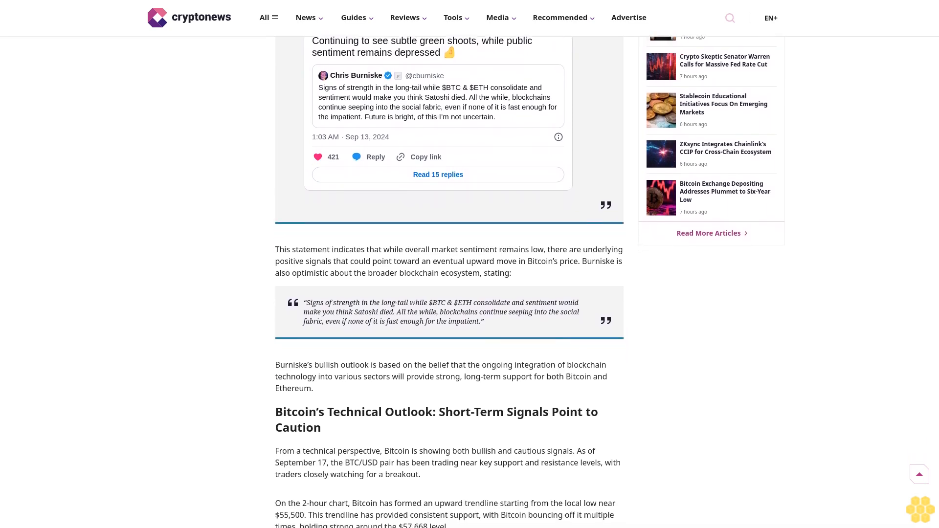
{"action": "scroll", "scroll_direction": "down", "scroll_amount": 3}
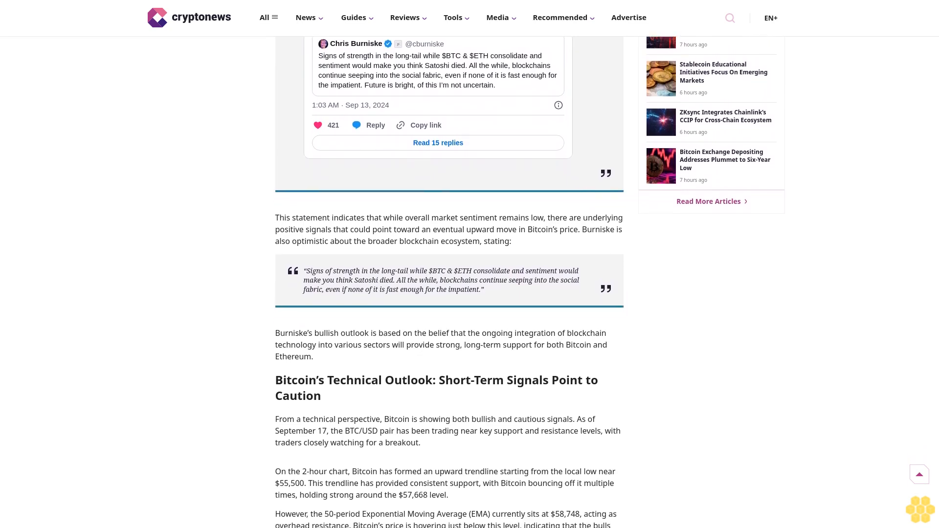
{"action": "scroll", "scroll_direction": "down", "scroll_amount": 3}
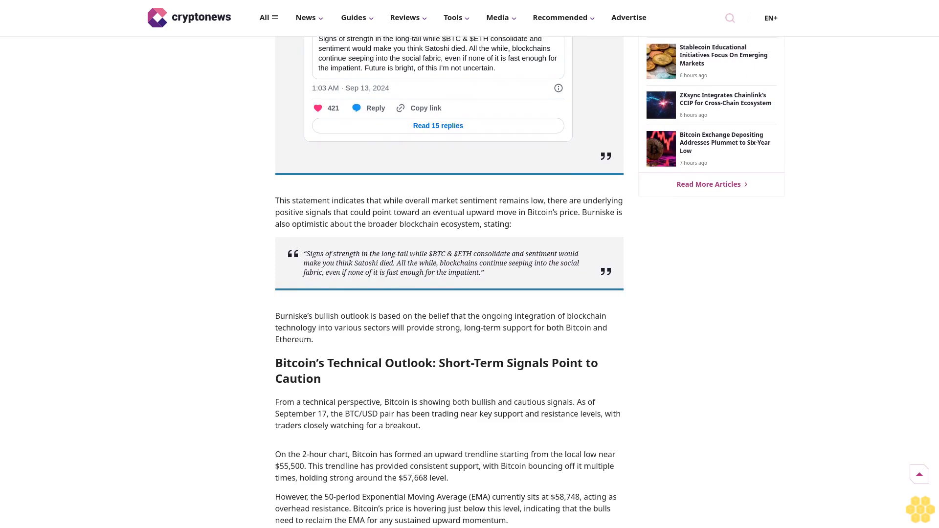
{"action": "scroll", "scroll_direction": "down", "scroll_amount": 3}
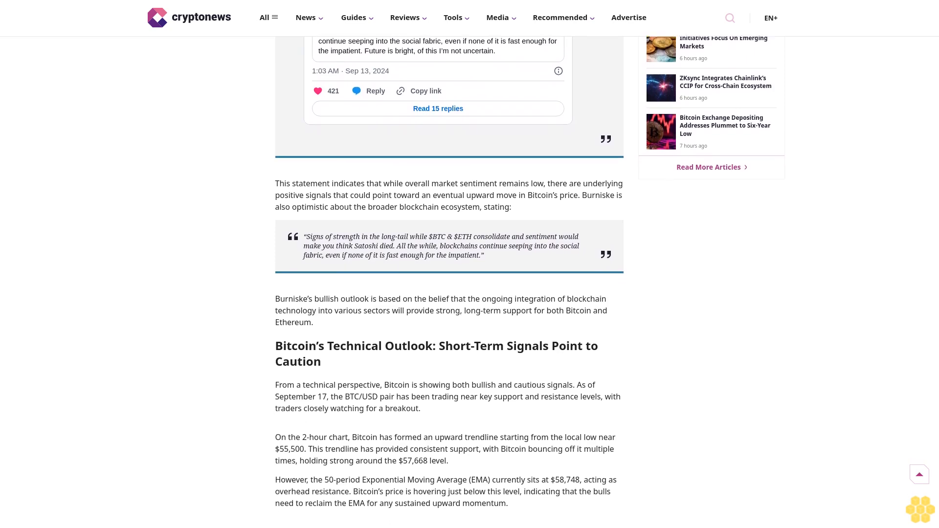
{"action": "scroll", "scroll_direction": "down", "scroll_amount": 3}
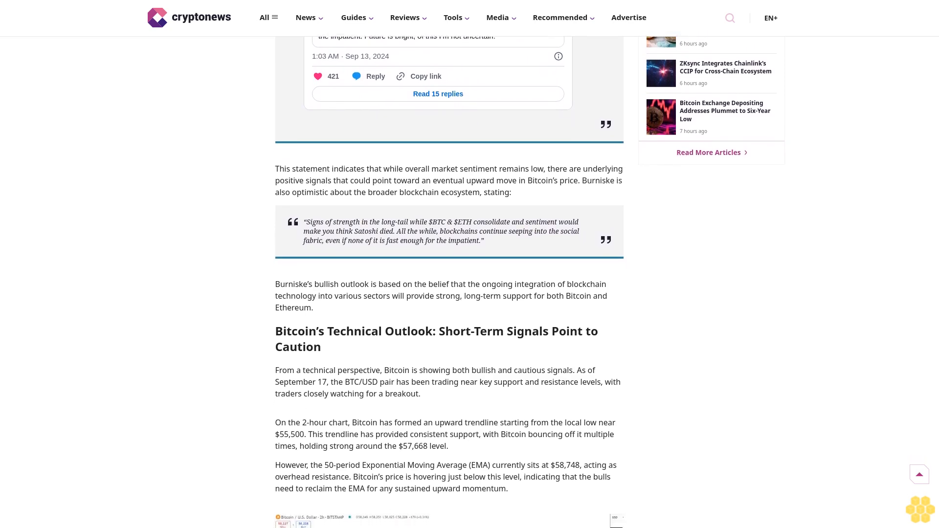
{"action": "scroll", "scroll_direction": "down", "scroll_amount": 3}
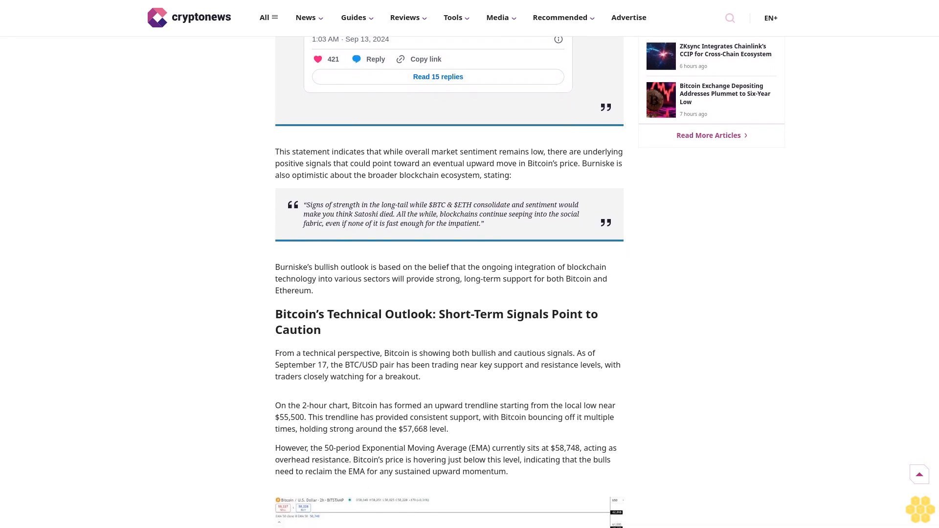
{"action": "scroll", "scroll_direction": "down", "scroll_amount": 3}
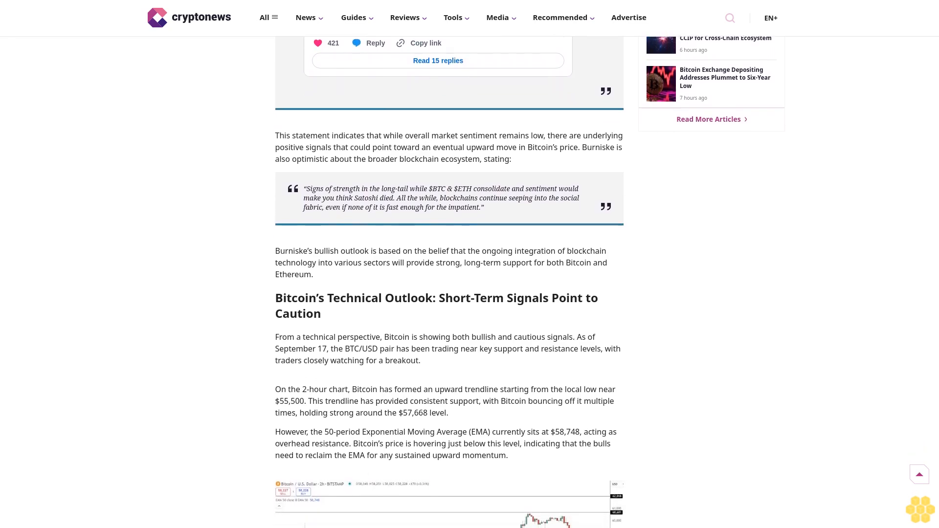
{"action": "scroll", "scroll_direction": "down", "scroll_amount": 3}
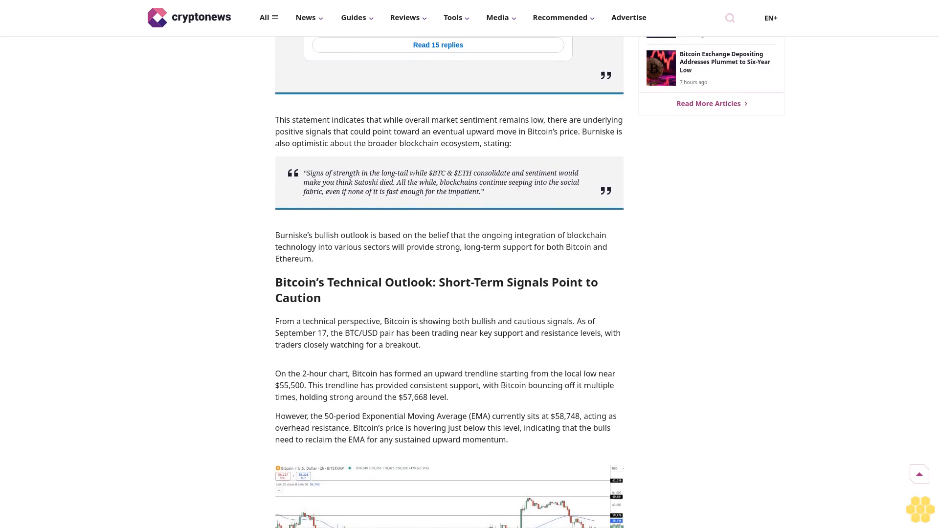
{"action": "scroll", "scroll_direction": "down", "scroll_amount": 3}
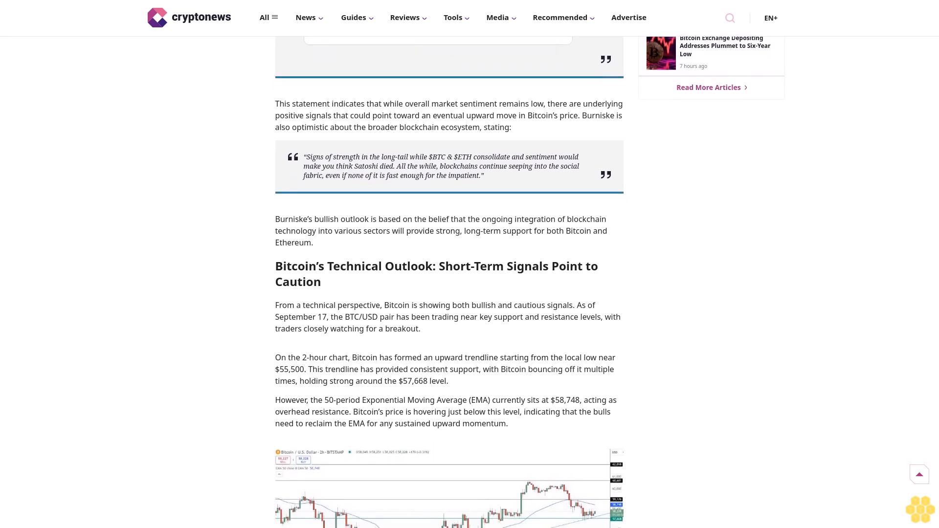
{"action": "scroll", "scroll_direction": "down", "scroll_amount": 3}
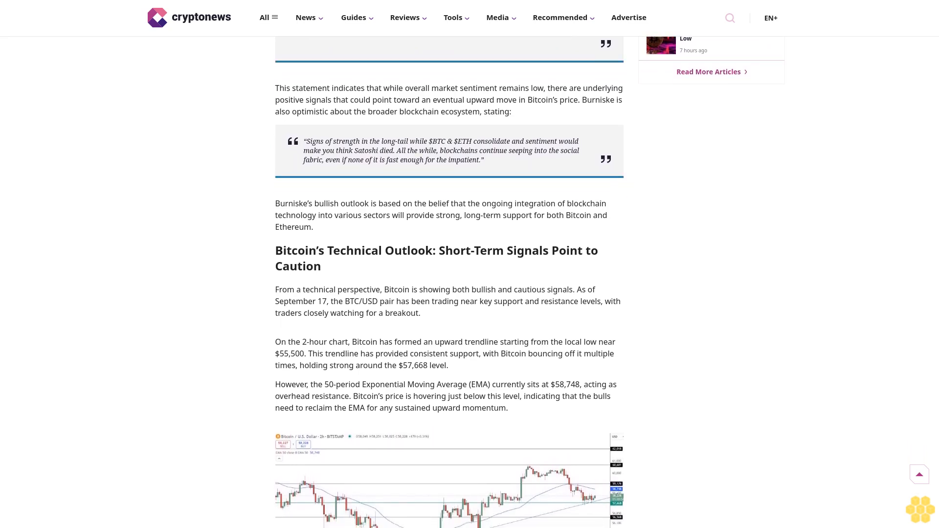
{"action": "scroll", "scroll_direction": "down", "scroll_amount": 3}
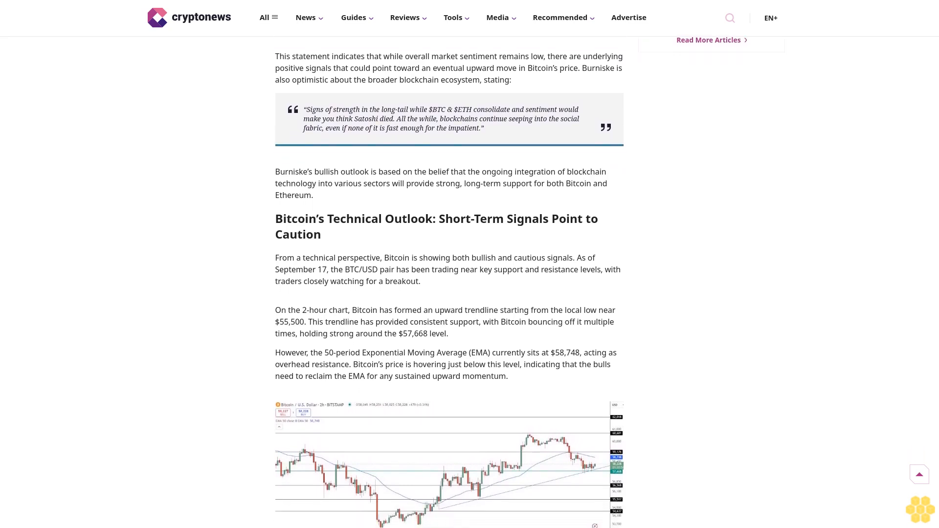
{"action": "scroll", "scroll_direction": "down", "scroll_amount": 3}
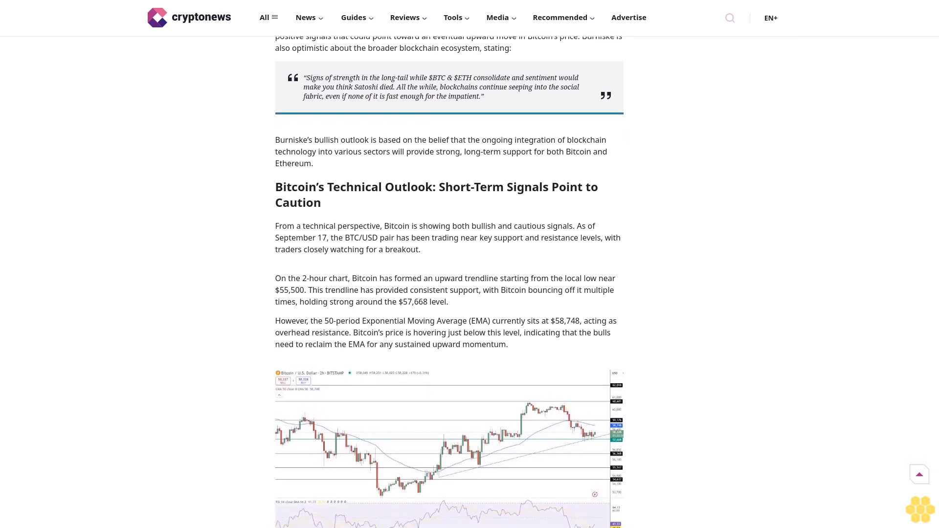
{"action": "scroll", "scroll_direction": "down", "scroll_amount": 3}
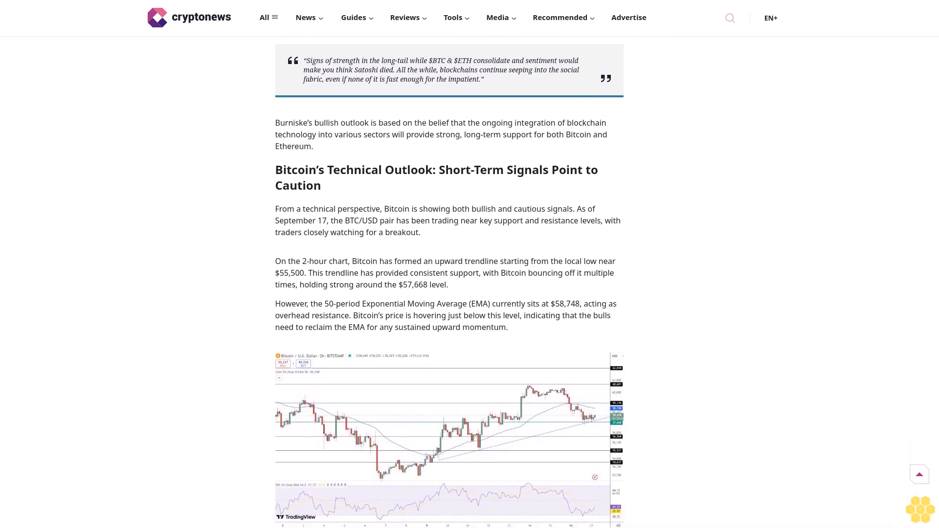
{"action": "scroll", "scroll_direction": "up", "scroll_amount": 3}
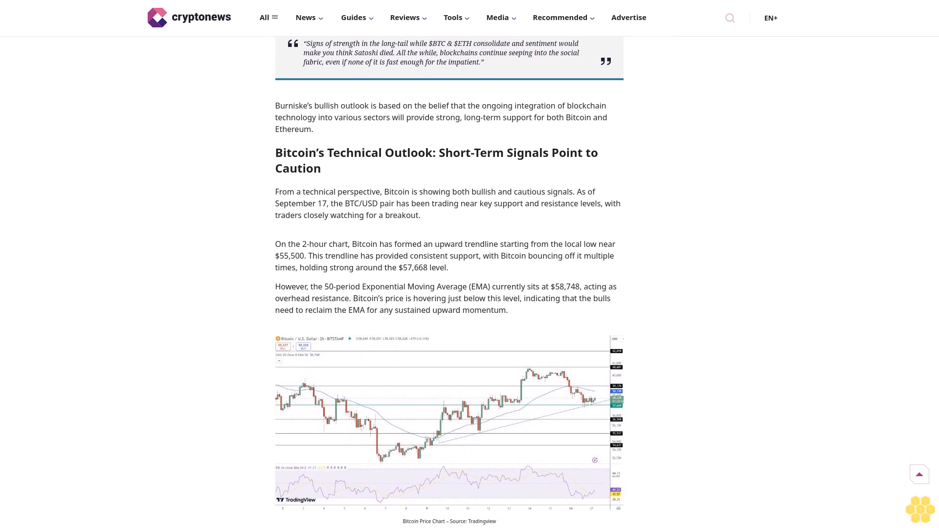
{"action": "scroll", "scroll_direction": "down", "scroll_amount": 3}
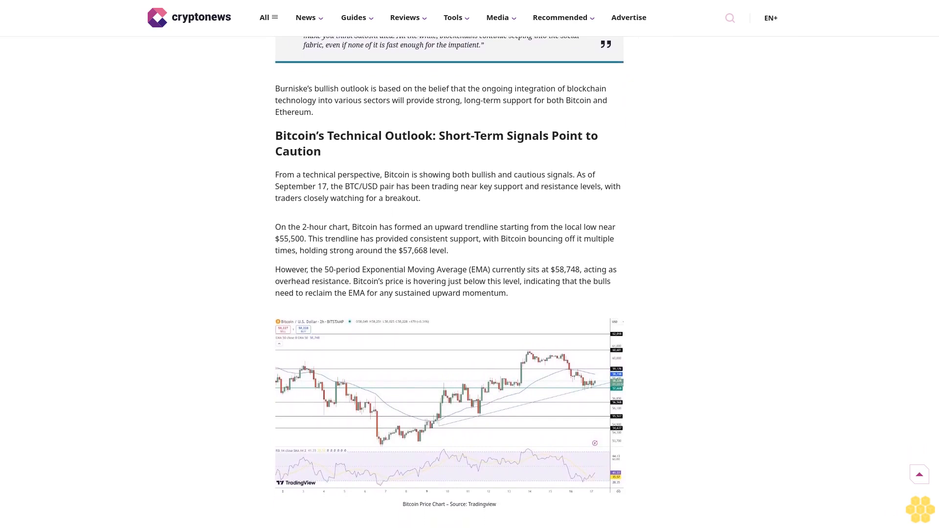
{"action": "scroll", "scroll_direction": "down", "scroll_amount": 3}
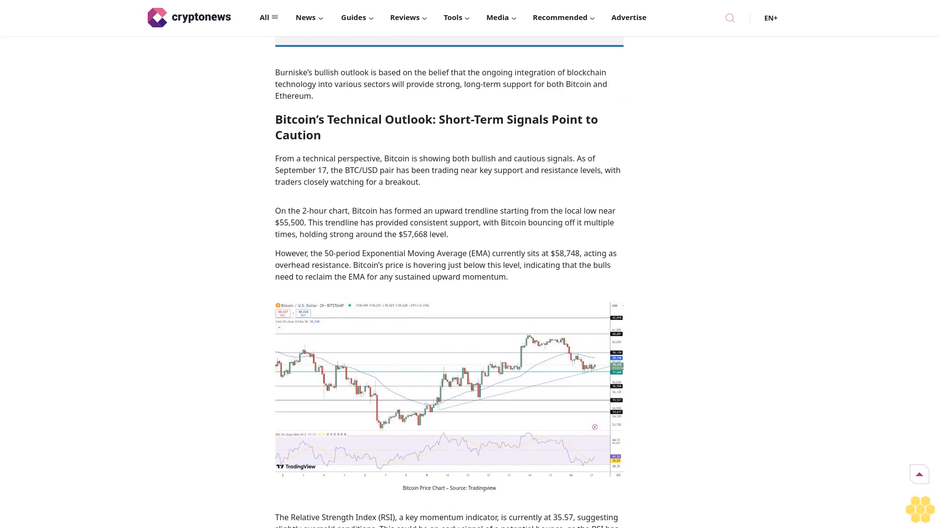
{"action": "scroll", "scroll_direction": "down", "scroll_amount": 3}
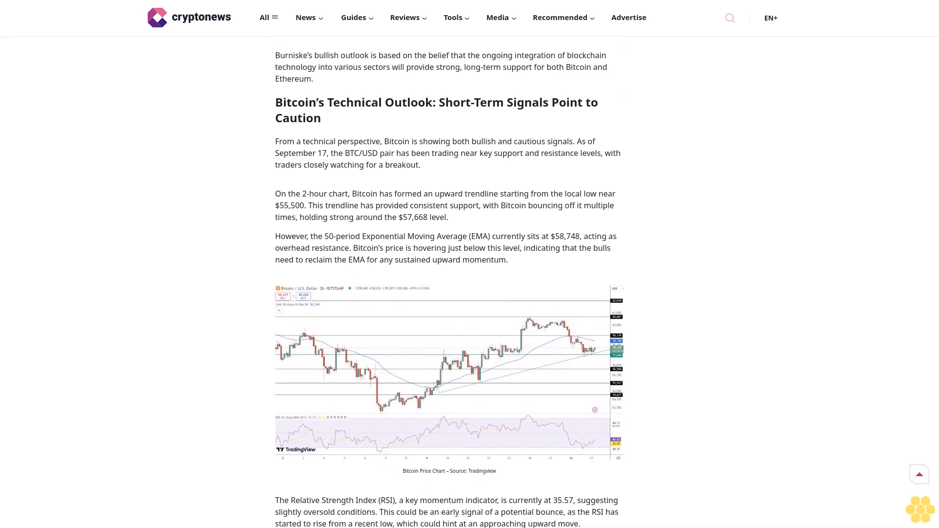
{"action": "scroll", "scroll_direction": "down", "scroll_amount": 3}
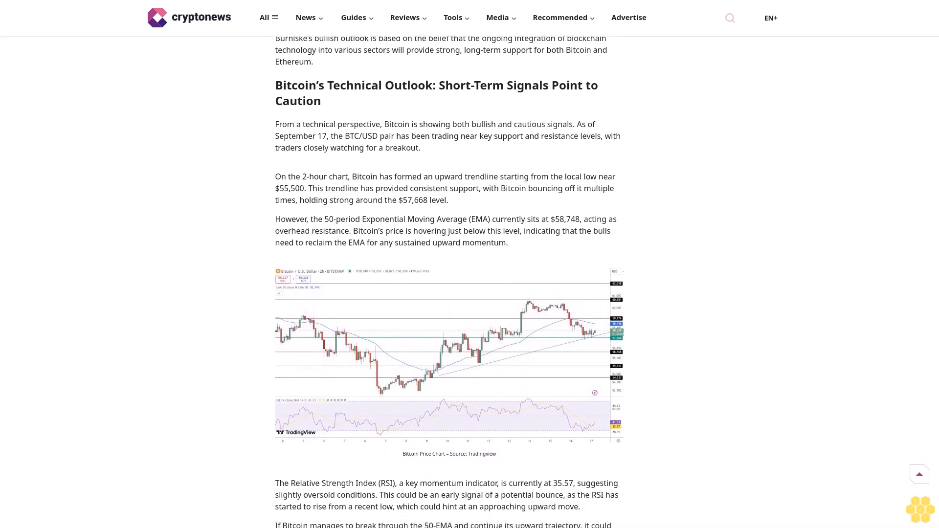
{"action": "scroll", "scroll_direction": "down", "scroll_amount": 3}
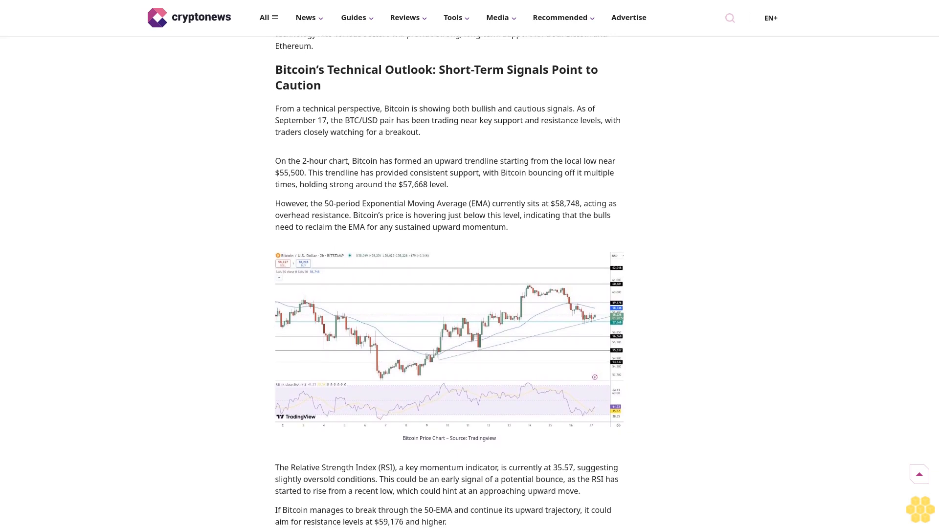
{"action": "scroll", "scroll_direction": "down", "scroll_amount": 3}
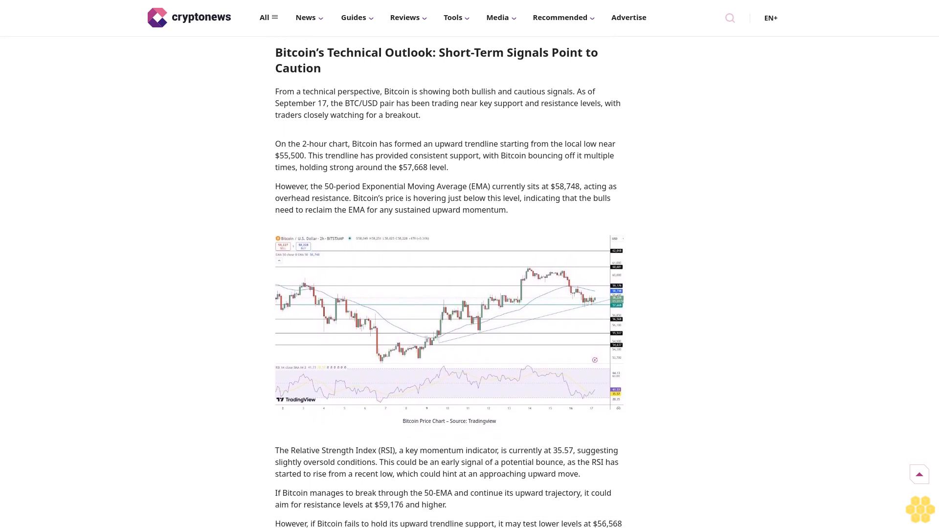
{"action": "scroll", "scroll_direction": "down", "scroll_amount": 3}
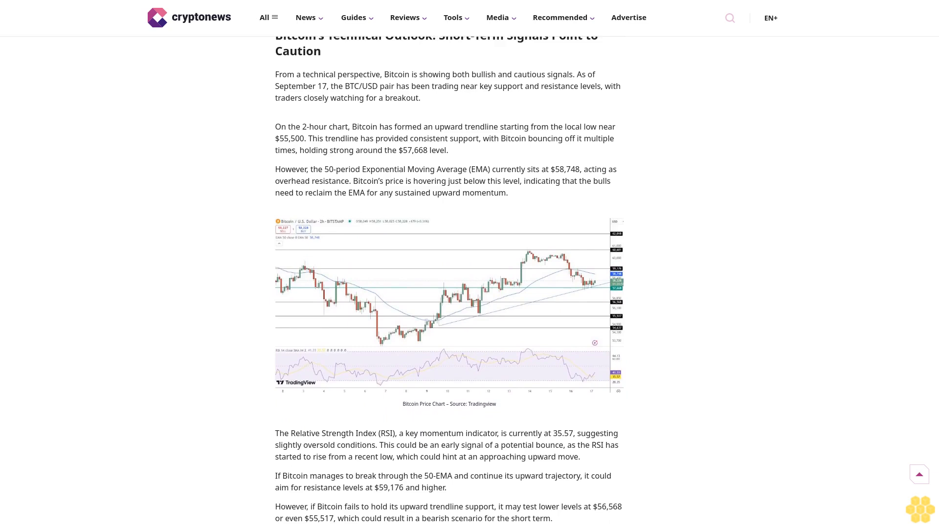
{"action": "scroll", "scroll_direction": "down", "scroll_amount": 3}
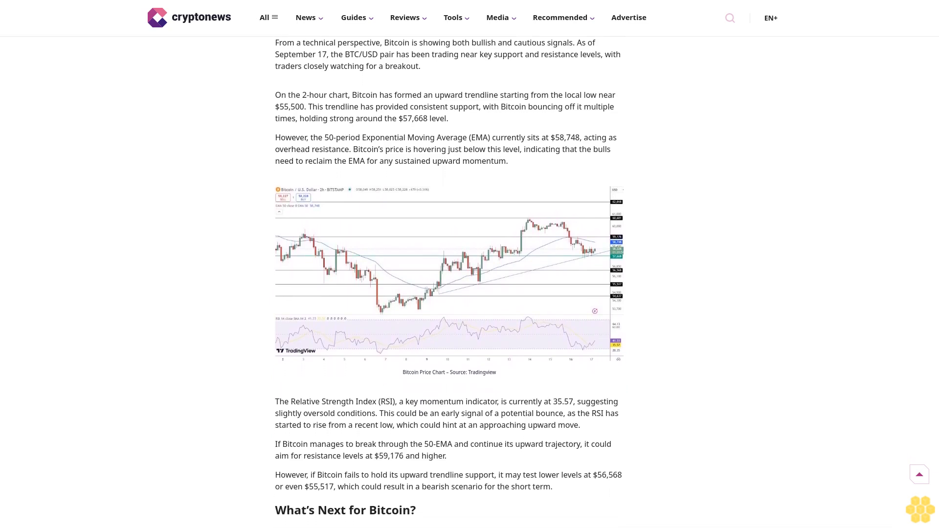
{"action": "scroll", "scroll_direction": "down", "scroll_amount": 3}
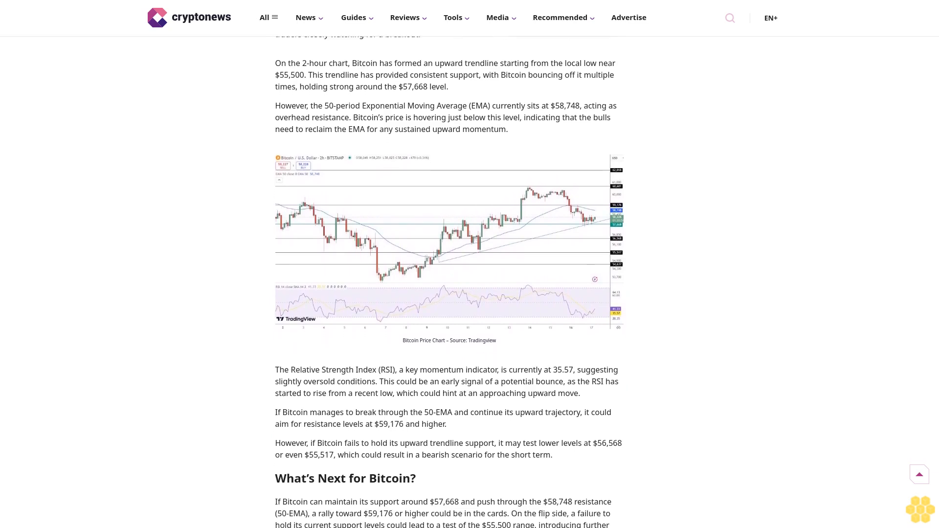
{"action": "scroll", "scroll_direction": "up", "scroll_amount": 3}
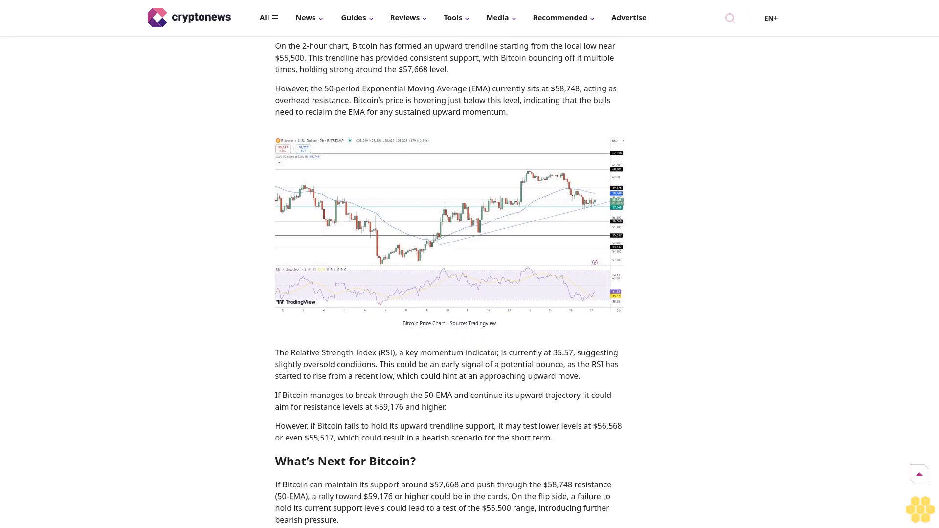
{"action": "scroll", "scroll_direction": "down", "scroll_amount": 3}
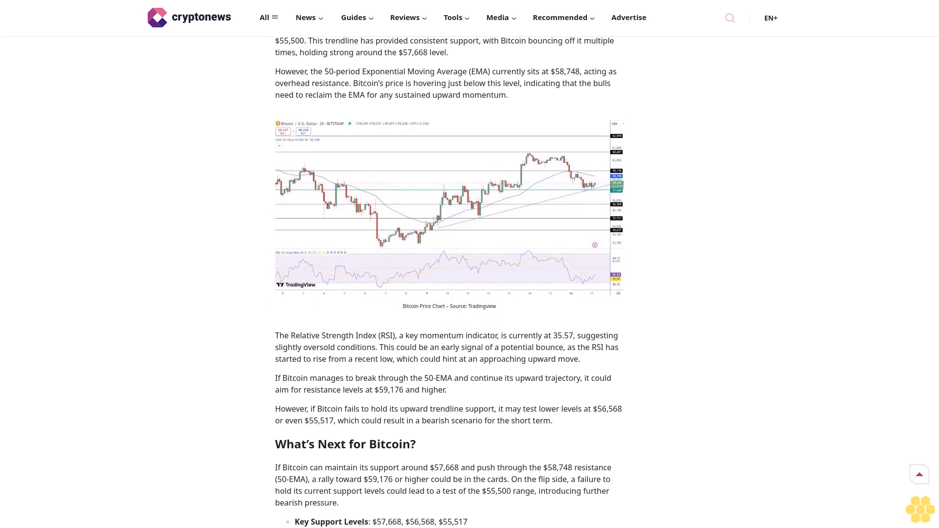
{"action": "scroll", "scroll_direction": "down", "scroll_amount": 3}
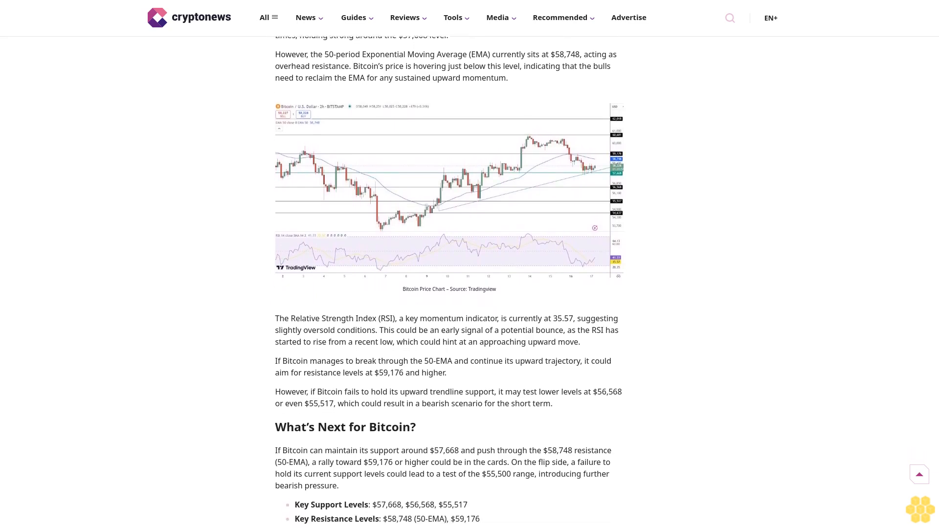
{"action": "scroll", "scroll_direction": "down", "scroll_amount": 3}
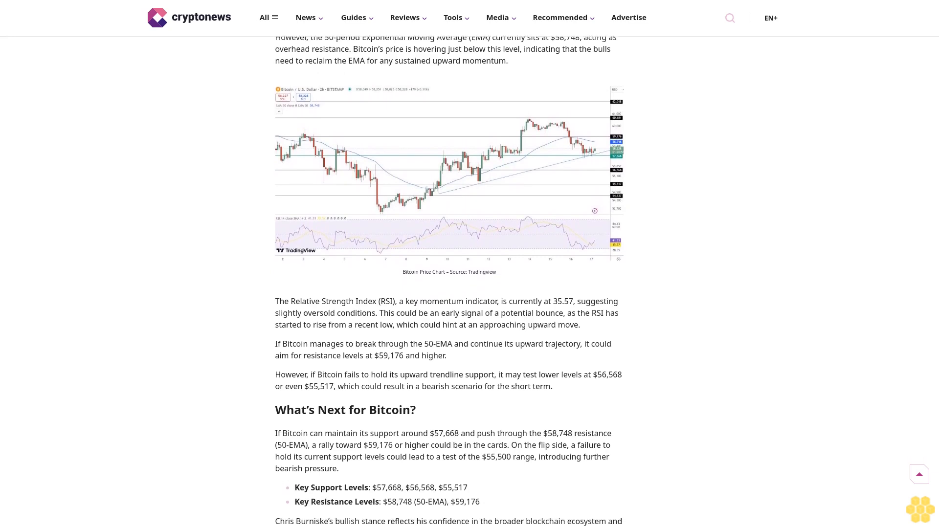
{"action": "scroll", "scroll_direction": "down", "scroll_amount": 3}
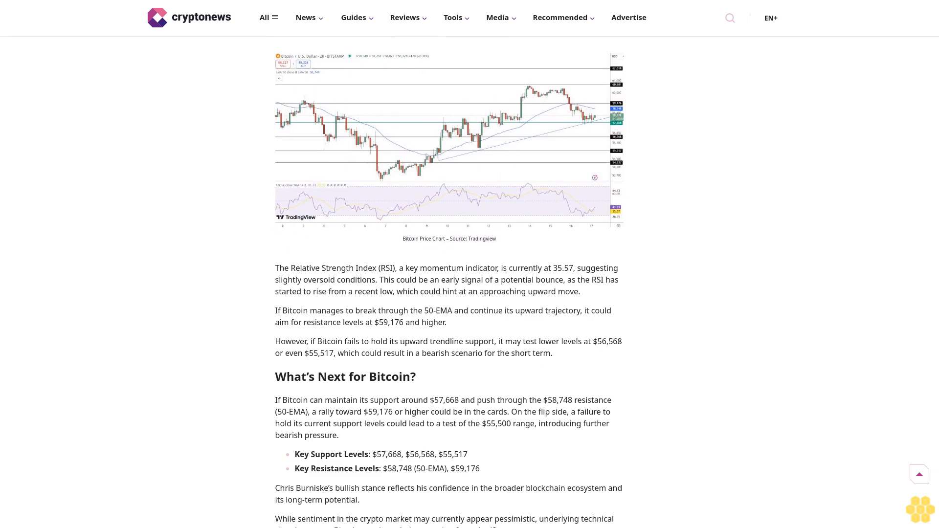
{"action": "scroll", "scroll_direction": "down", "scroll_amount": 3}
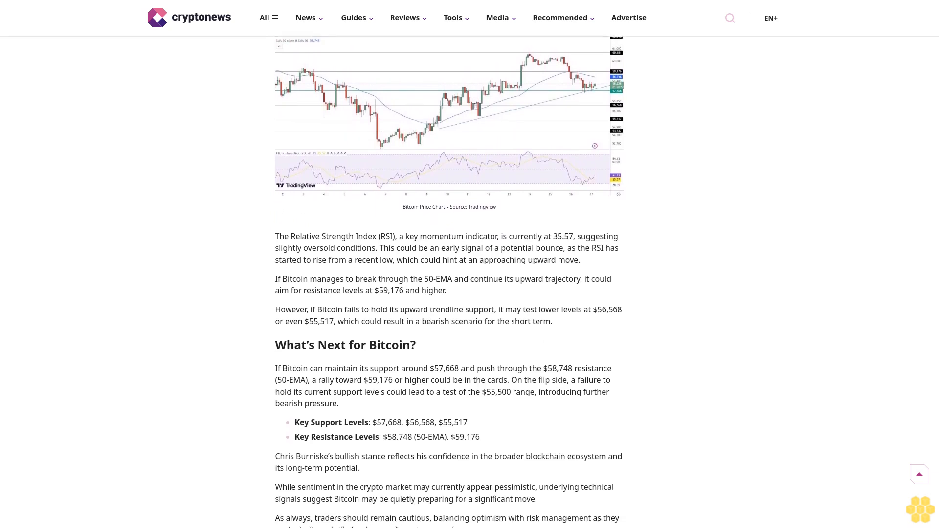
{"action": "scroll", "scroll_direction": "down", "scroll_amount": 3}
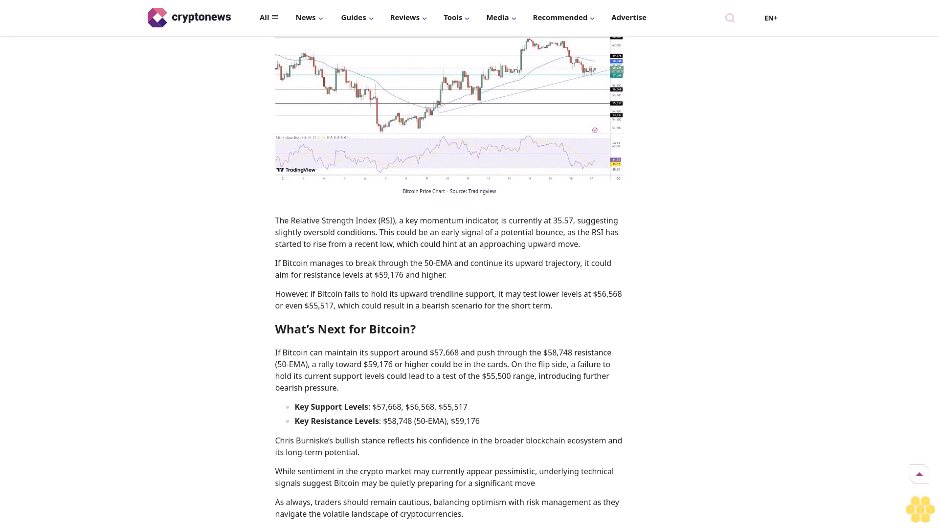
{"action": "scroll", "scroll_direction": "down", "scroll_amount": 3}
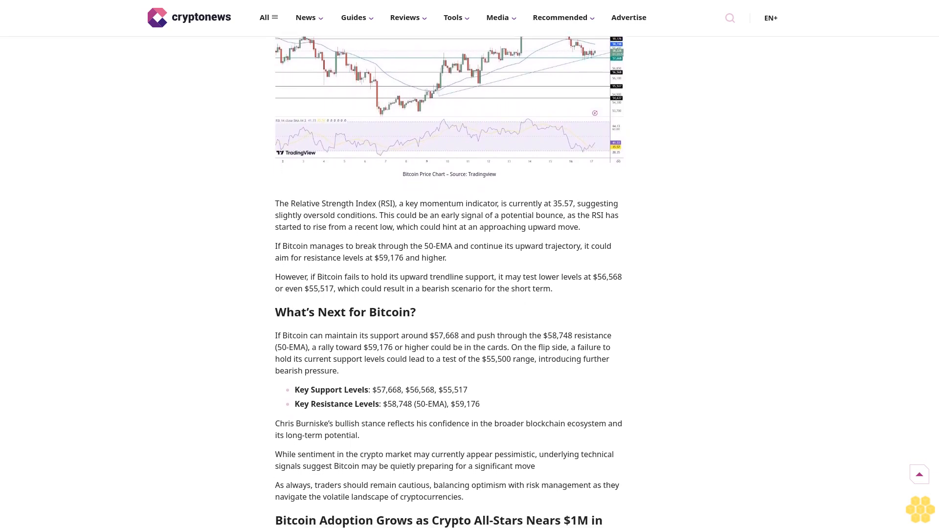
{"action": "scroll", "scroll_direction": "up", "scroll_amount": 3}
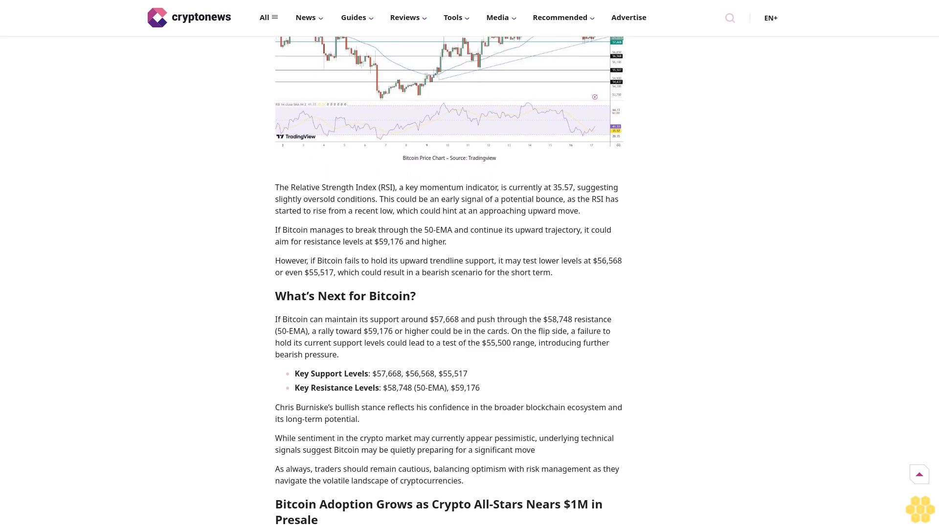
{"action": "scroll", "scroll_direction": "down", "scroll_amount": 3}
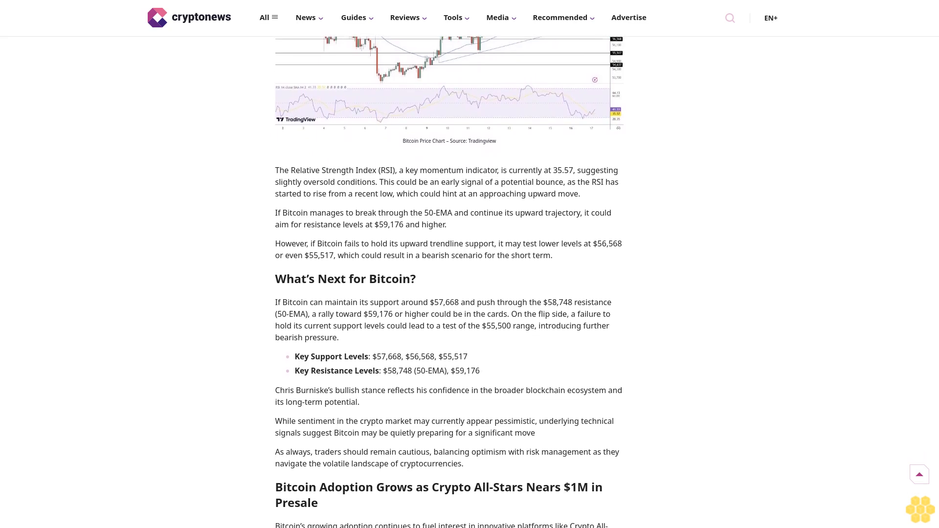
{"action": "scroll", "scroll_direction": "down", "scroll_amount": 3}
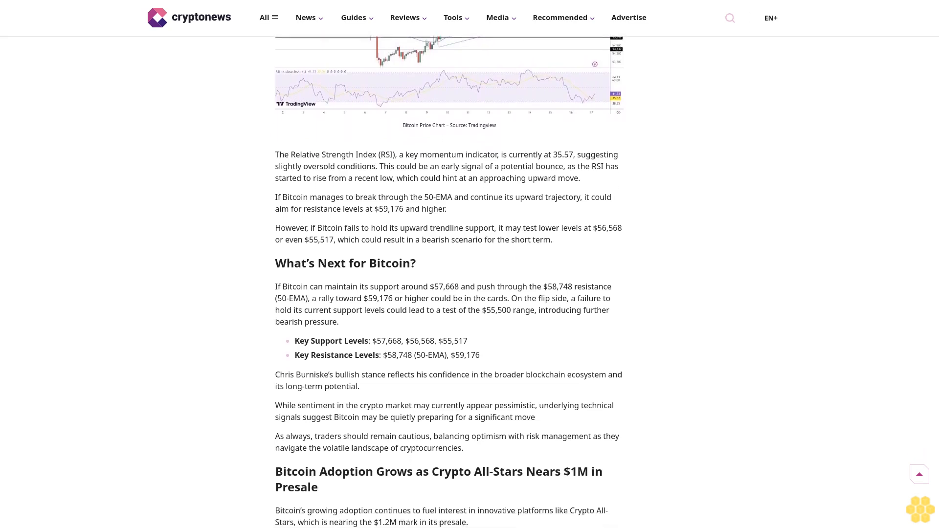
{"action": "scroll", "scroll_direction": "down", "scroll_amount": 3}
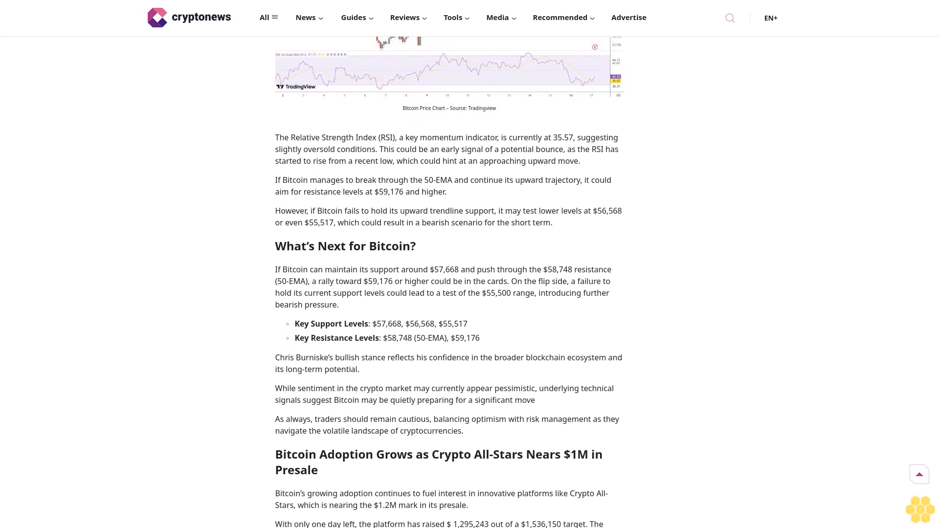
{"action": "scroll", "scroll_direction": "down", "scroll_amount": 3}
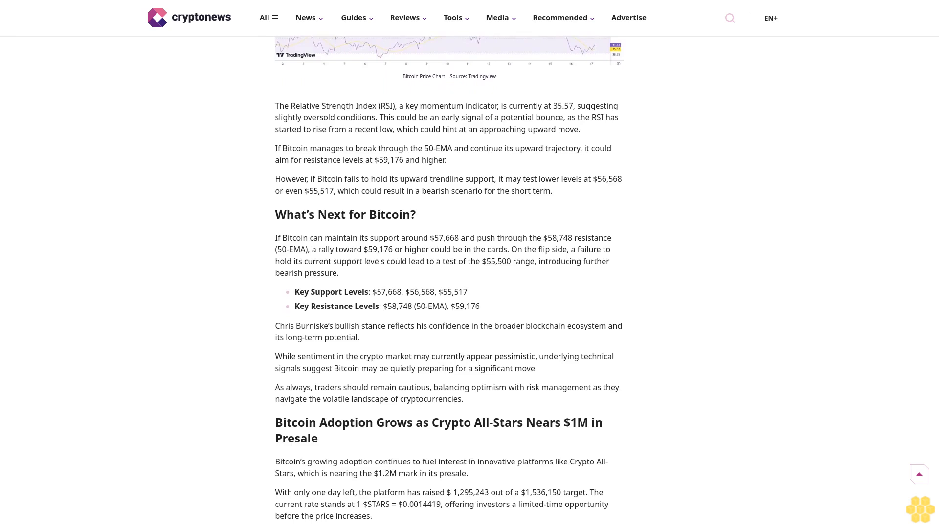
{"action": "scroll", "scroll_direction": "down", "scroll_amount": 3}
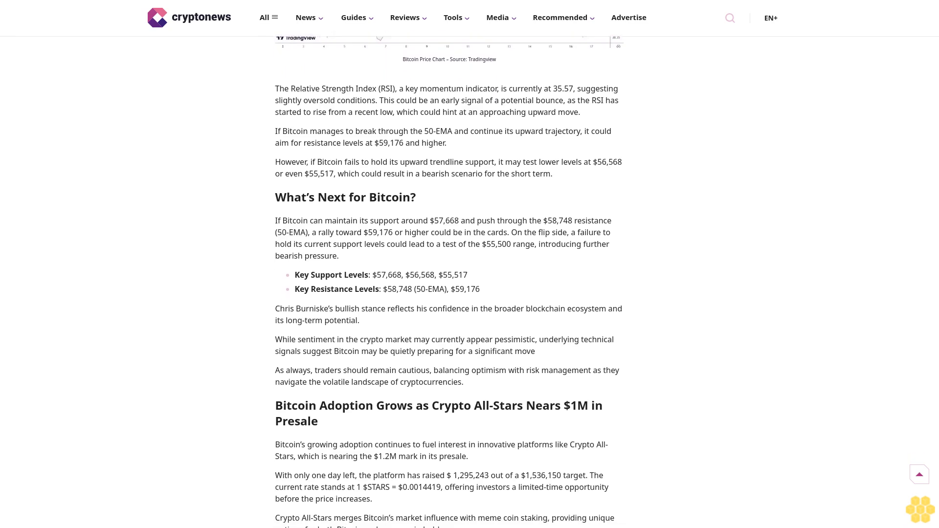
{"action": "scroll", "scroll_direction": "down", "scroll_amount": 3}
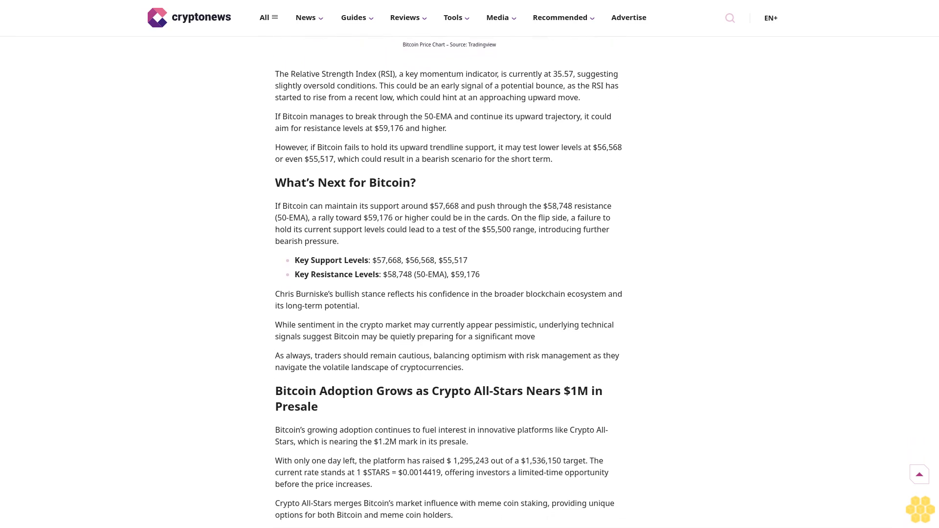
{"action": "scroll", "scroll_direction": "down", "scroll_amount": 3}
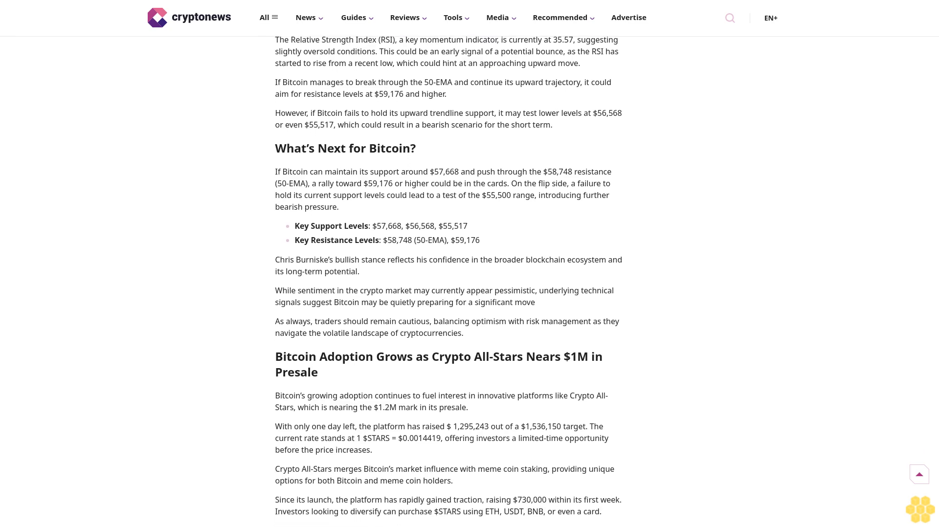
{"action": "scroll", "scroll_direction": "down", "scroll_amount": 3}
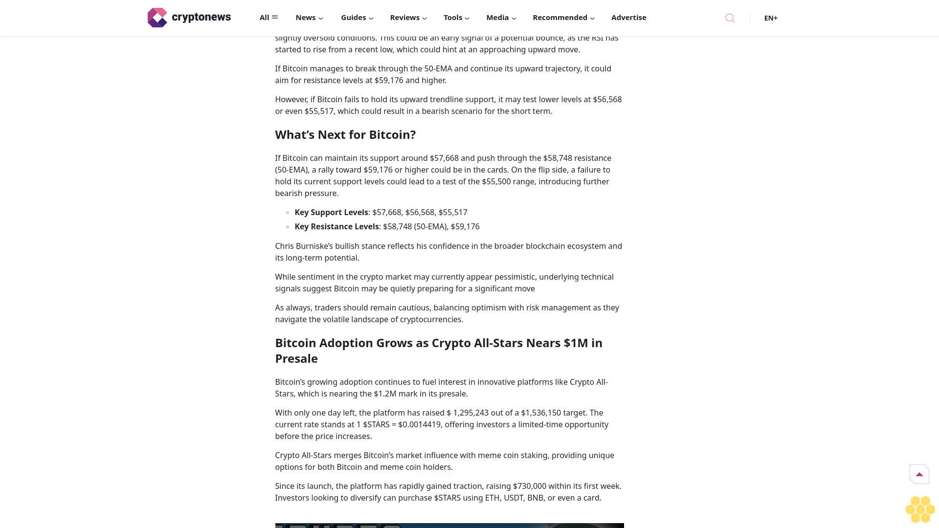
{"action": "scroll", "scroll_direction": "down", "scroll_amount": 3}
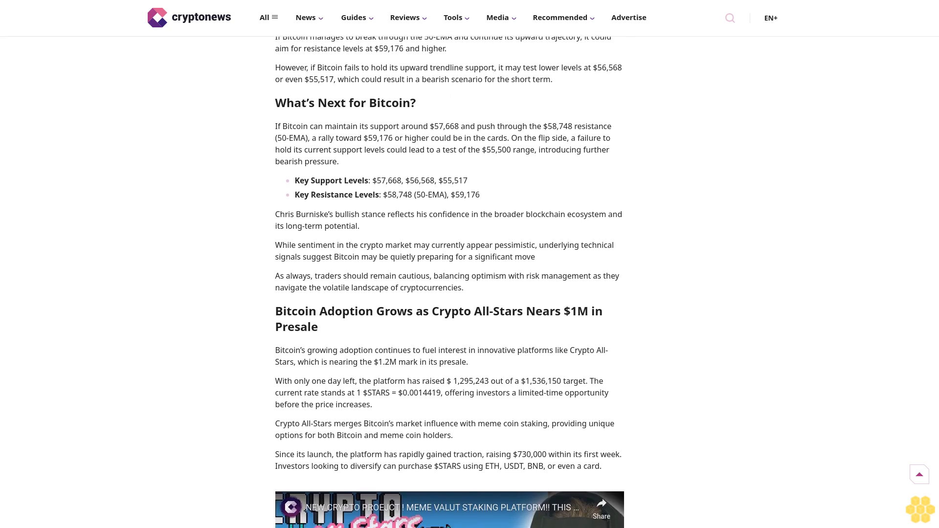
{"action": "scroll", "scroll_direction": "down", "scroll_amount": 3}
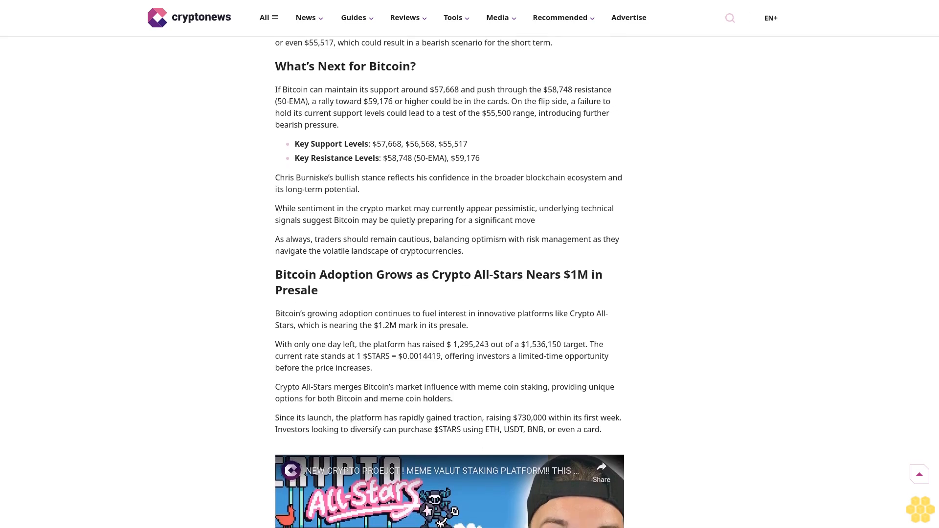
{"action": "scroll", "scroll_direction": "down", "scroll_amount": 3}
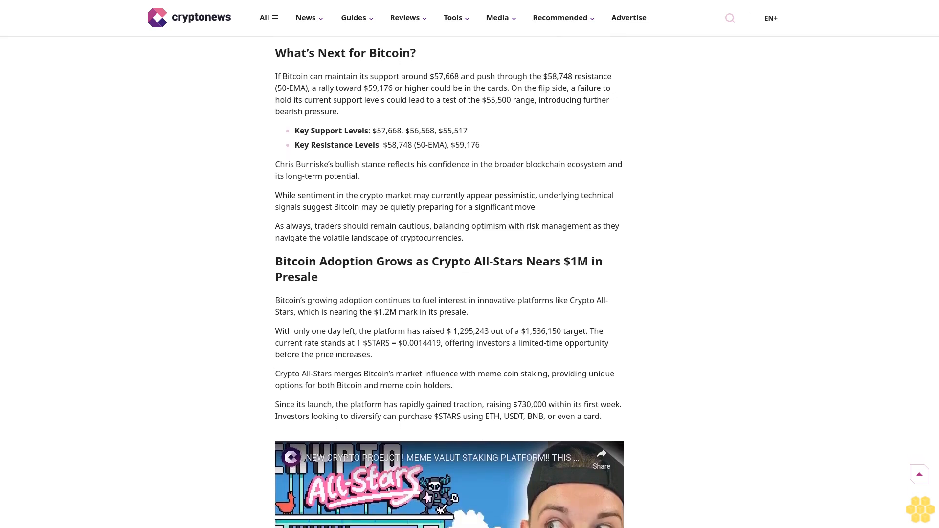
{"action": "scroll", "scroll_direction": "down", "scroll_amount": 3}
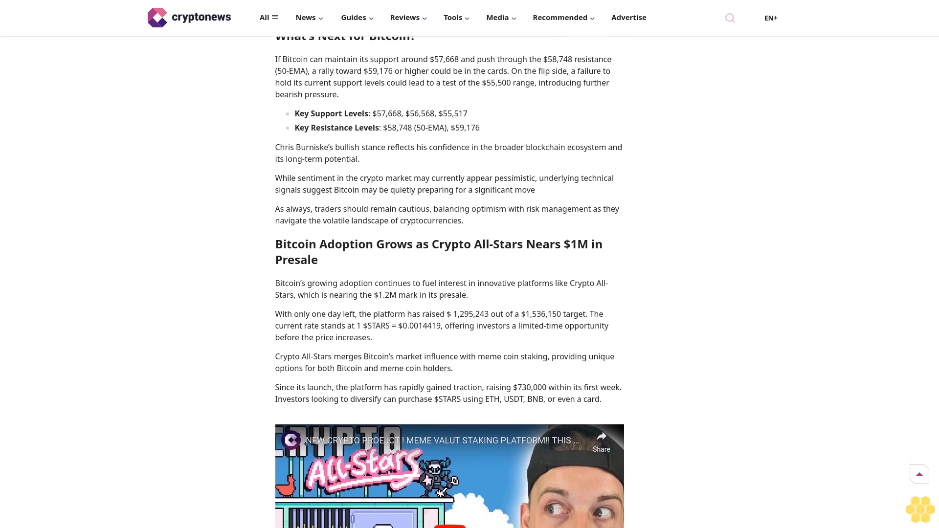
{"action": "scroll", "scroll_direction": "down", "scroll_amount": 3}
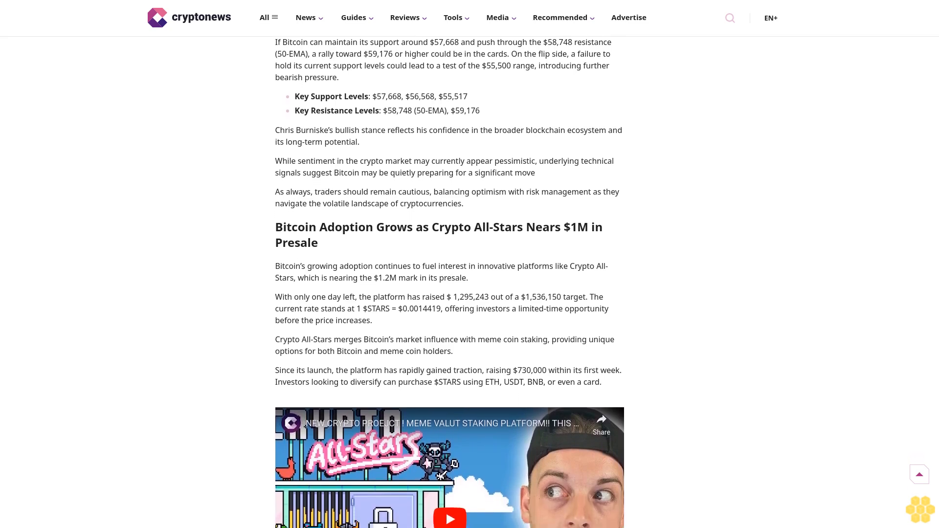
{"action": "scroll", "scroll_direction": "down", "scroll_amount": 3}
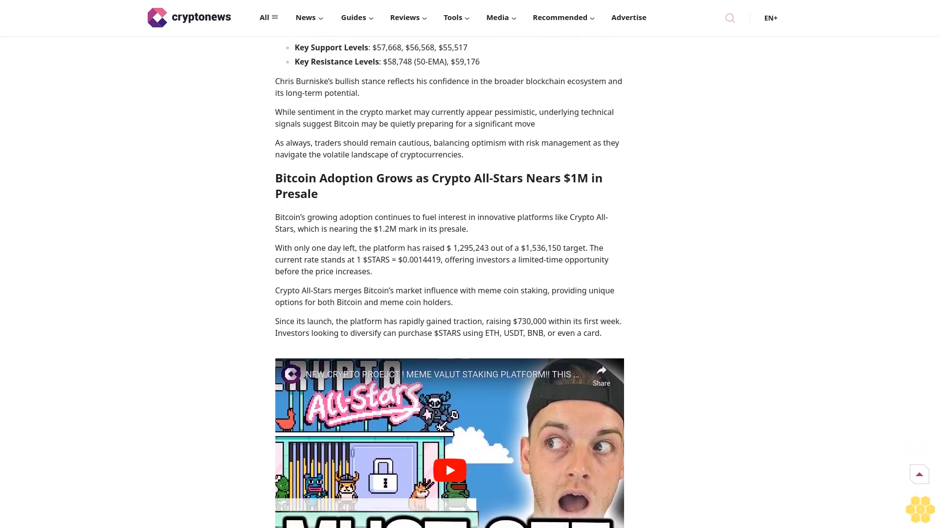
{"action": "scroll", "scroll_direction": "down", "scroll_amount": 3}
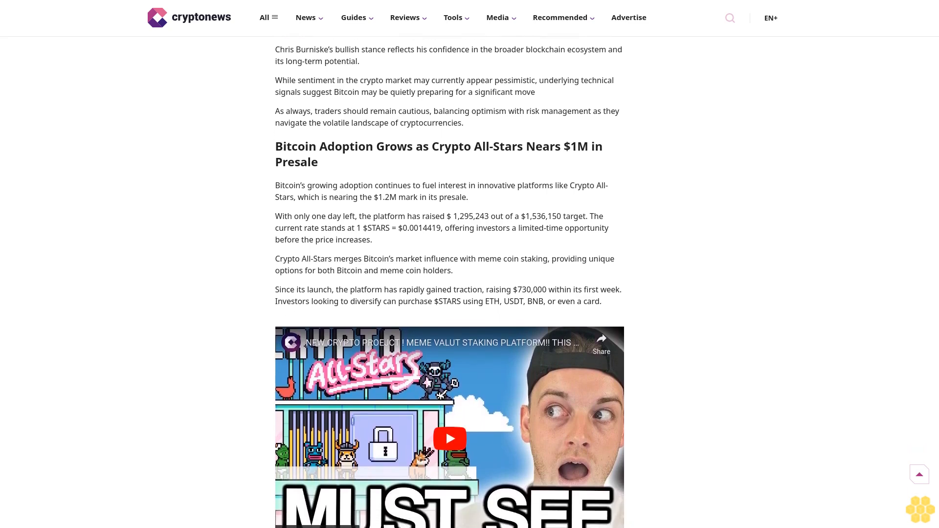
{"action": "scroll", "scroll_direction": "down", "scroll_amount": 3}
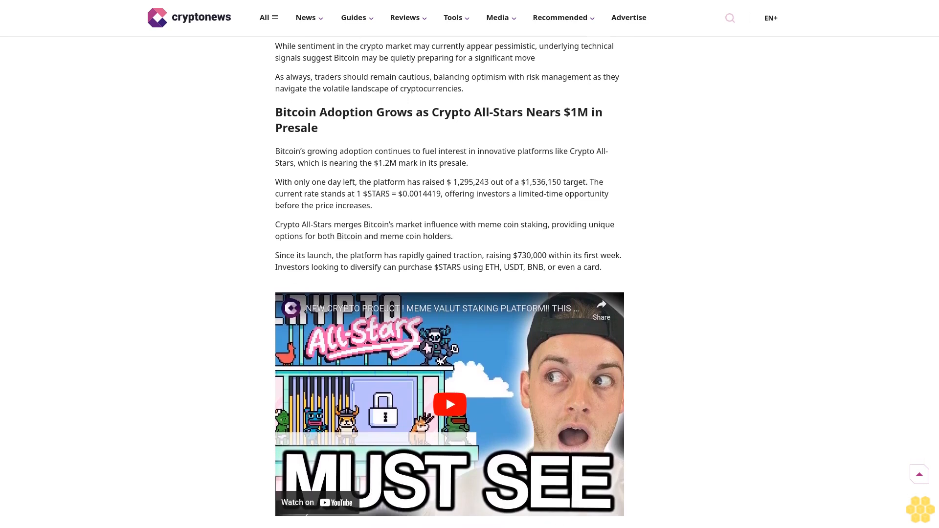
{"action": "scroll", "scroll_direction": "down", "scroll_amount": 3}
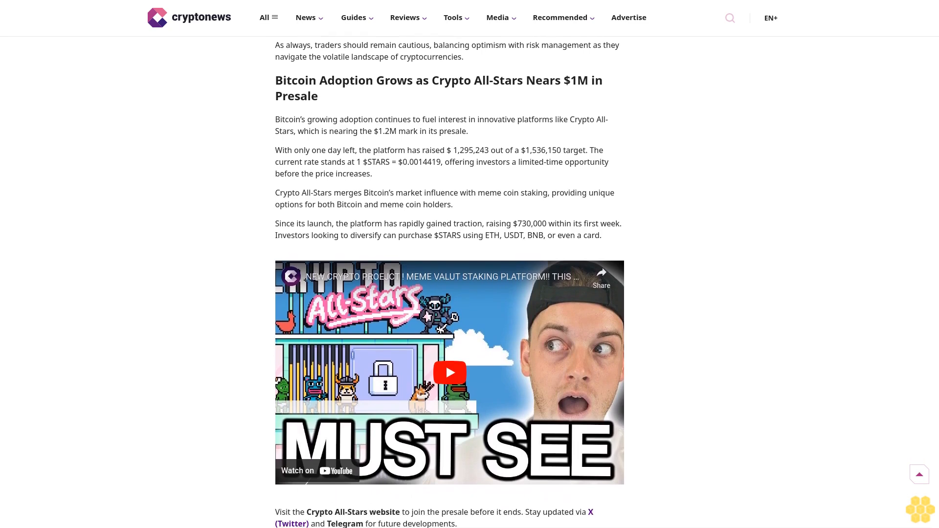
{"action": "scroll", "scroll_direction": "down", "scroll_amount": 3}
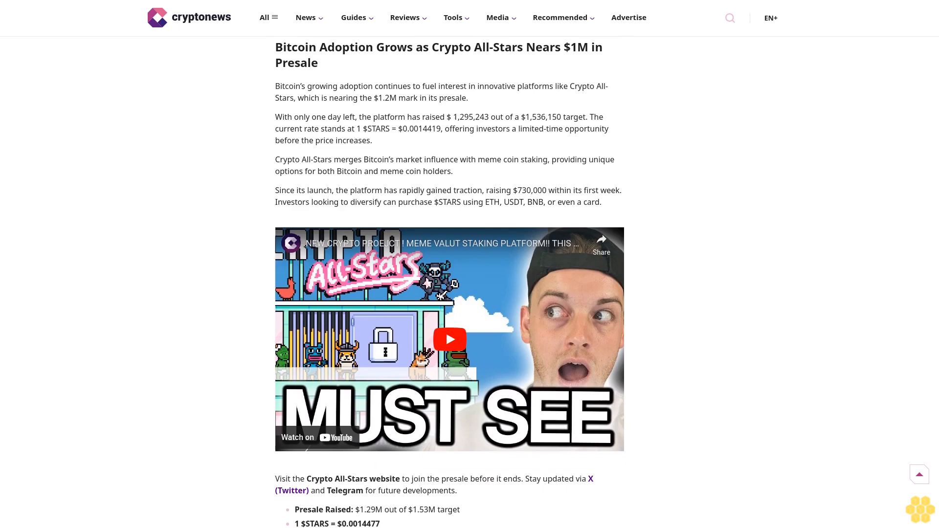
{"action": "scroll", "scroll_direction": "down", "scroll_amount": 3}
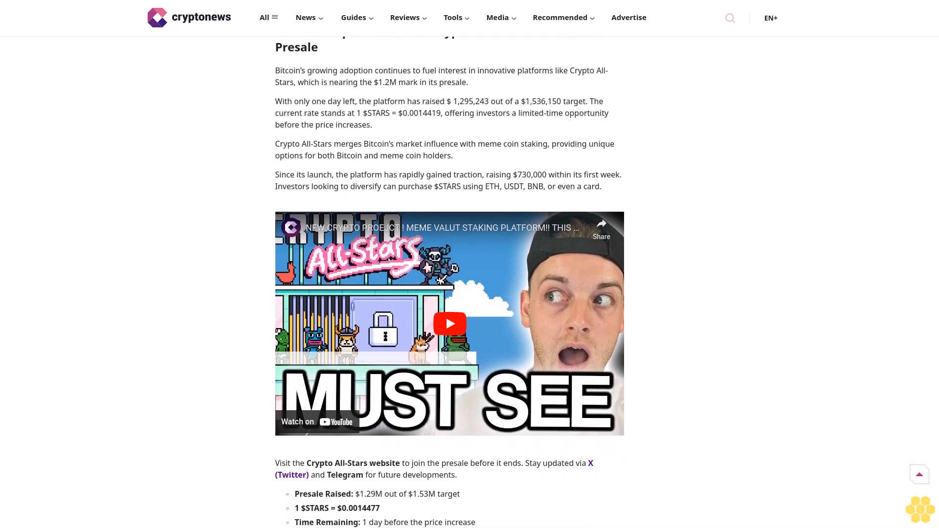
{"action": "scroll", "scroll_direction": "down", "scroll_amount": 3}
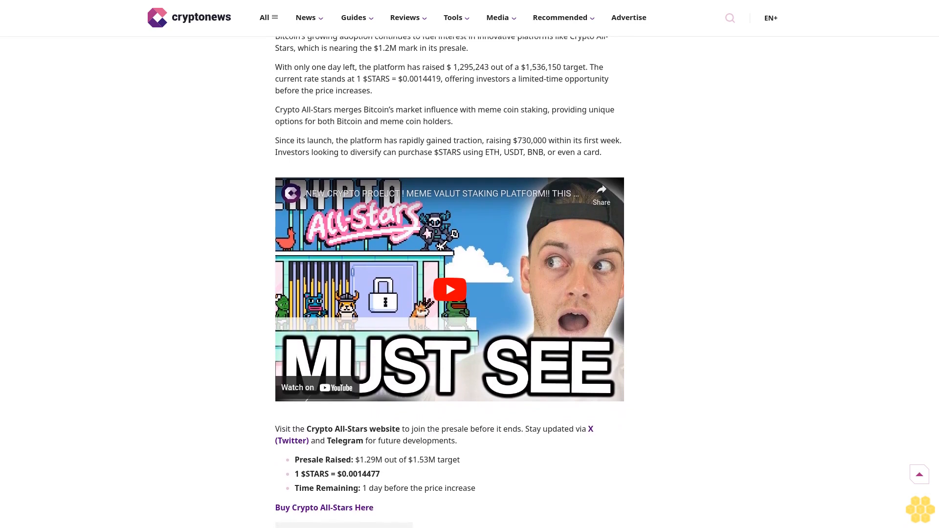
{"action": "scroll", "scroll_direction": "down", "scroll_amount": 3}
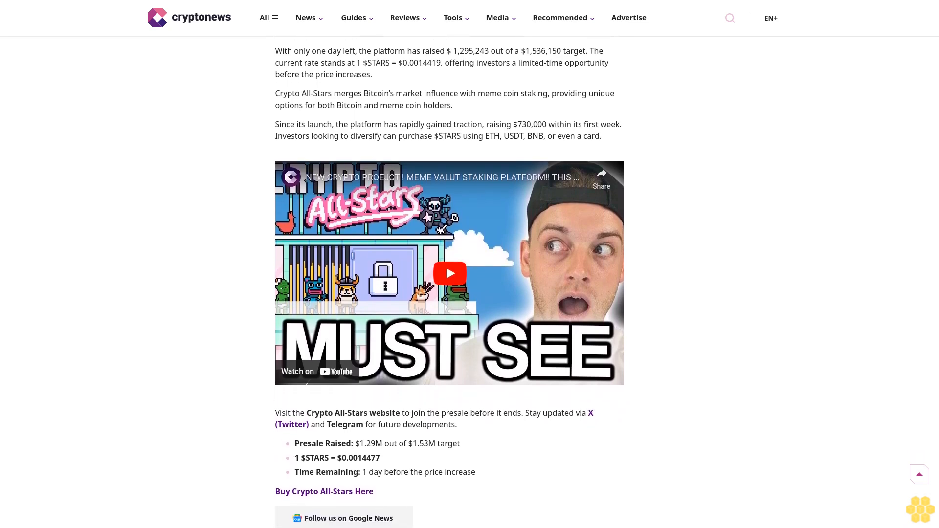